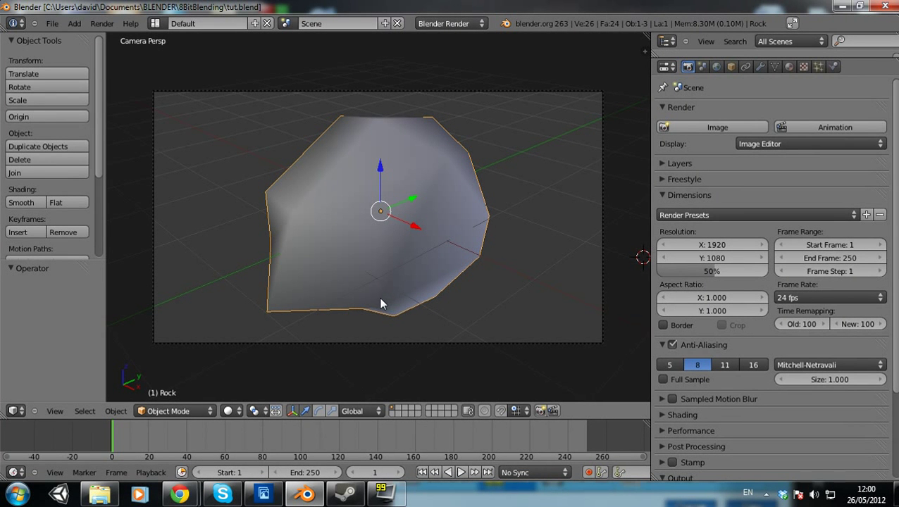
mouse_move(380, 313)
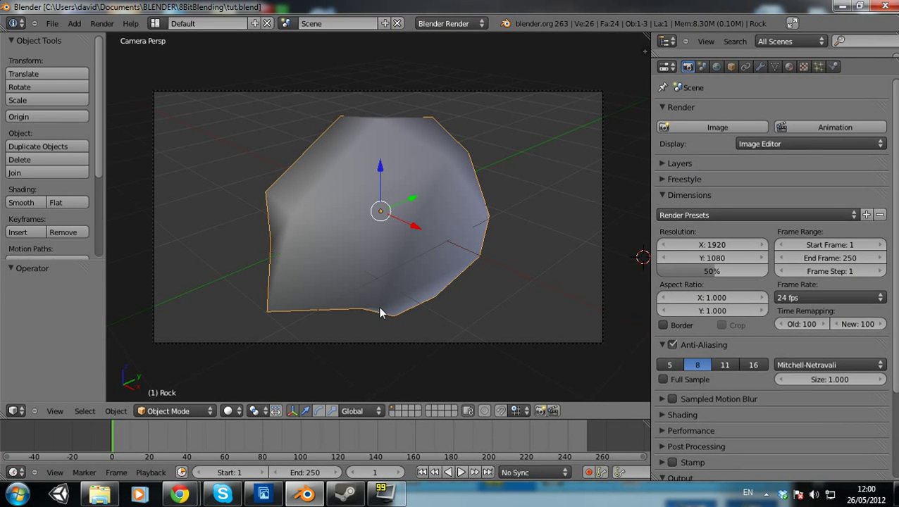
mouse_move(395, 303)
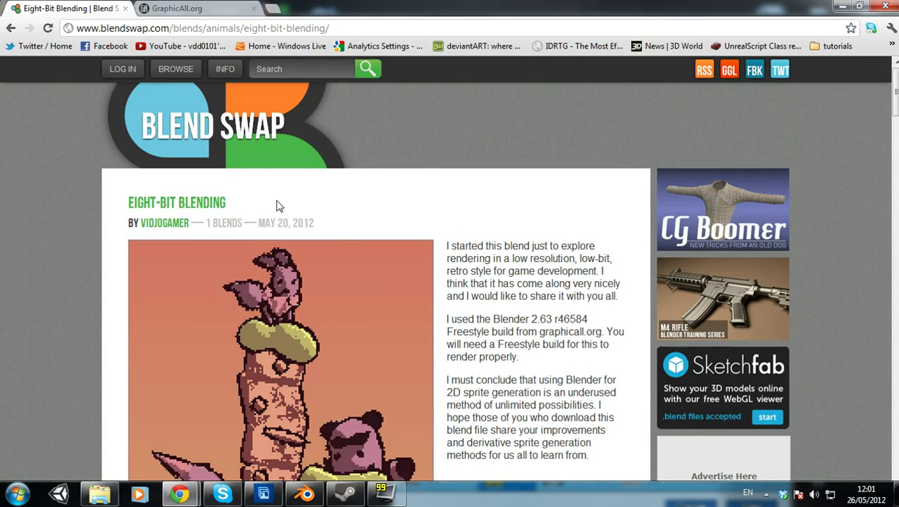
Read through the Eight-Bit Blending description about the Freestyle build, then switch to GraphicAll.org
scroll(down, 3)
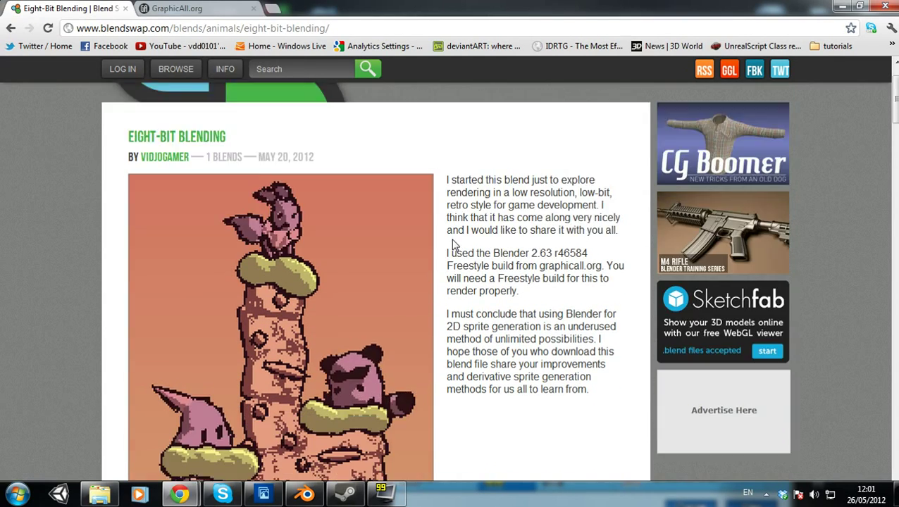
scroll(down, 3)
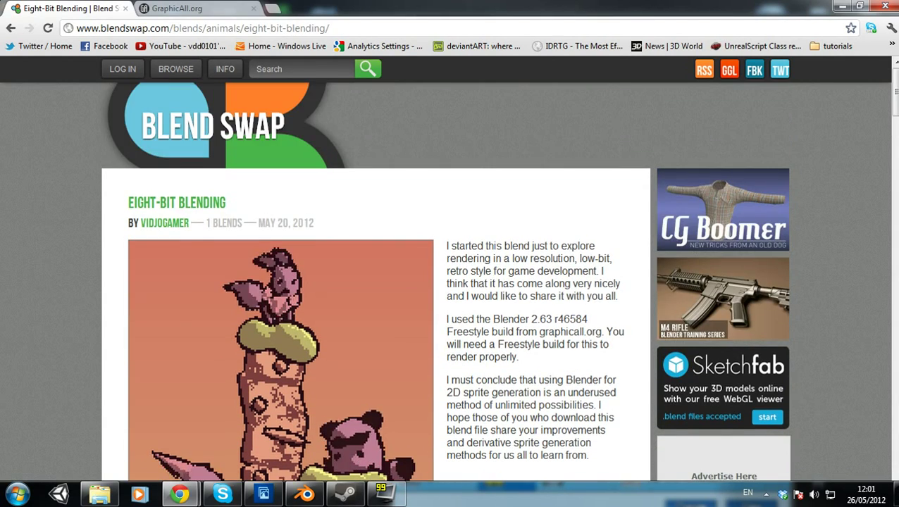
scroll(down, 3)
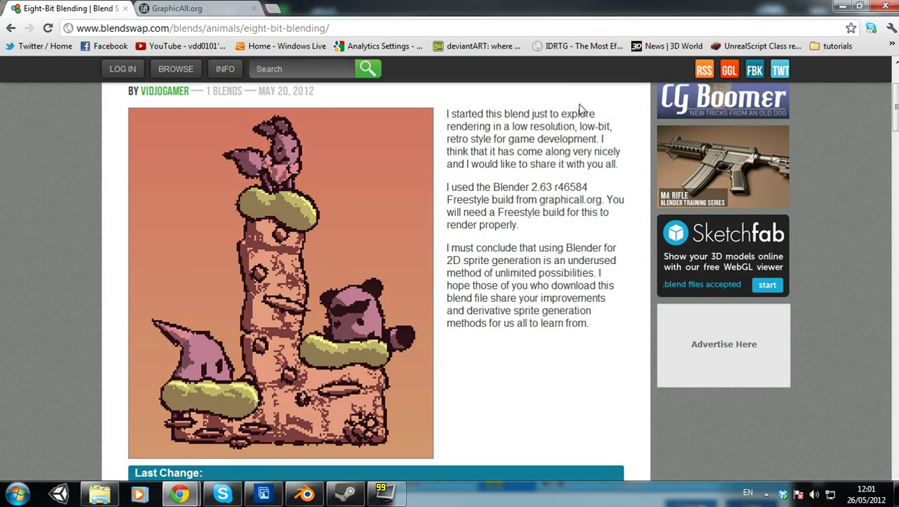
drag(516, 259, 533, 299)
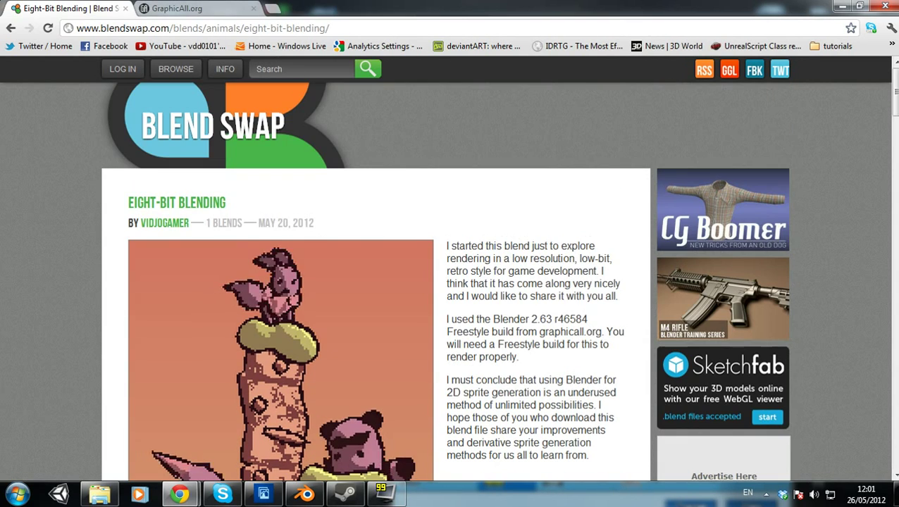
click(176, 8)
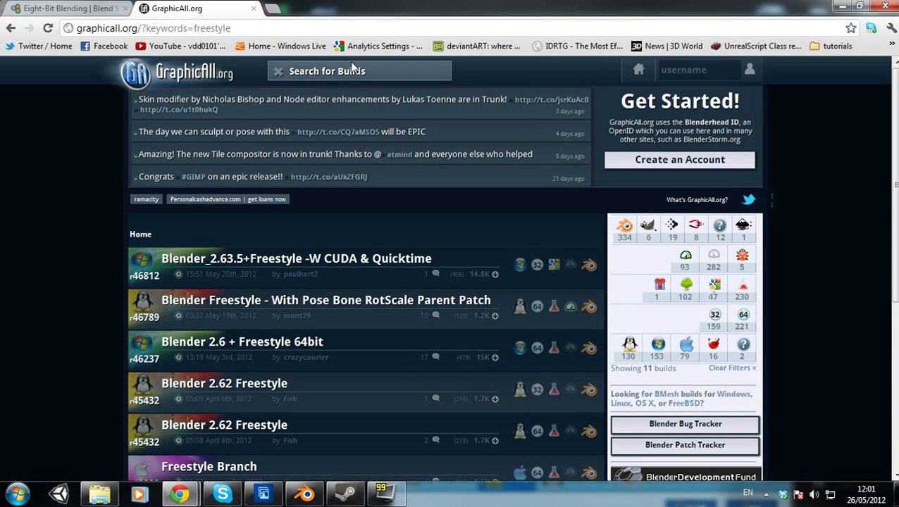
Search the build list for 'freestyle' to show the 11 Freestyle Blender builds
text(freestyle)
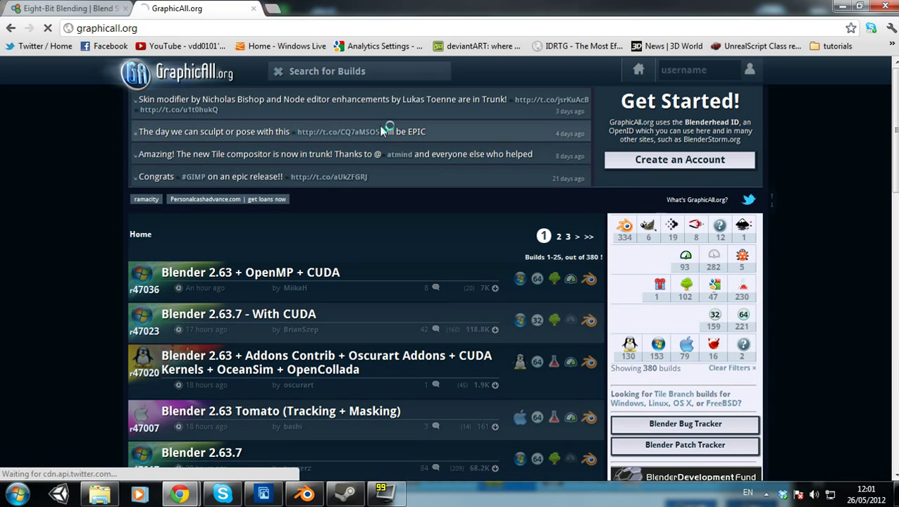
text(Free)
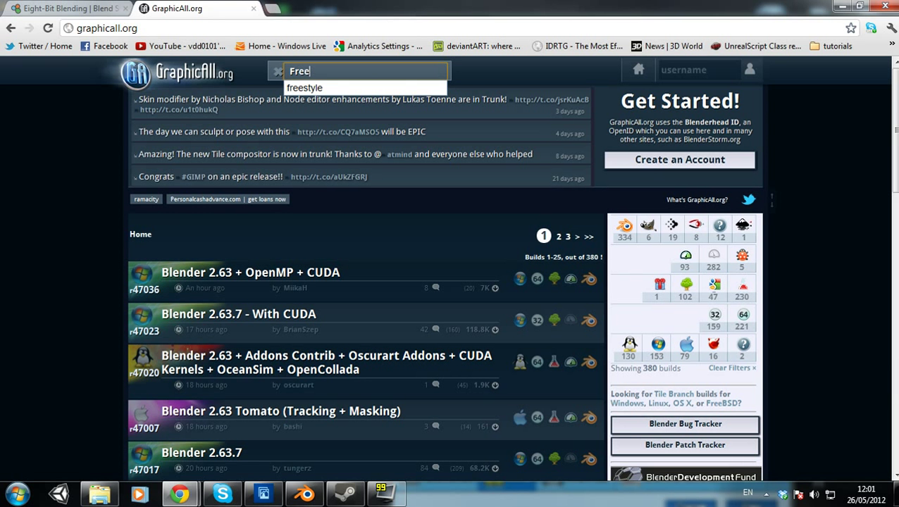
click(304, 87)
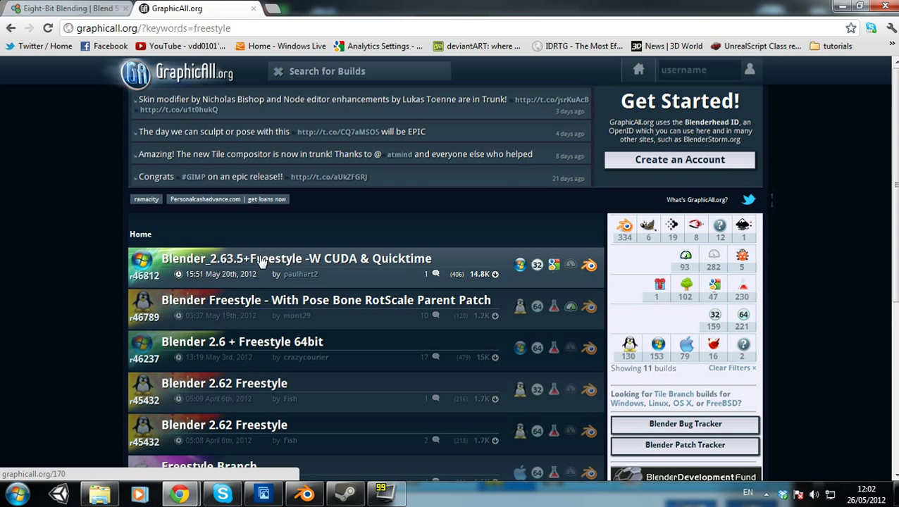
mouse_move(227, 242)
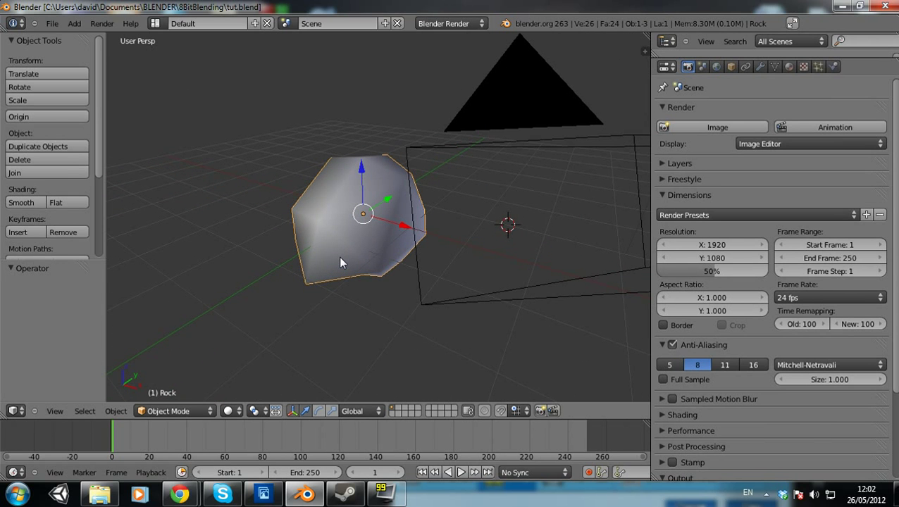
mouse_move(416, 248)
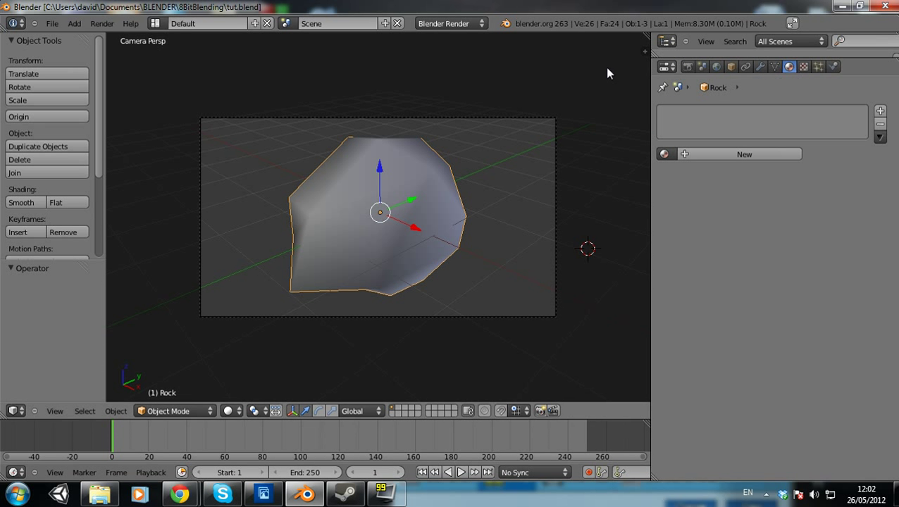
Create material 'Rock' with specular 0, diffuse intensity 1 and a diffuse colour ramp
click(451, 22)
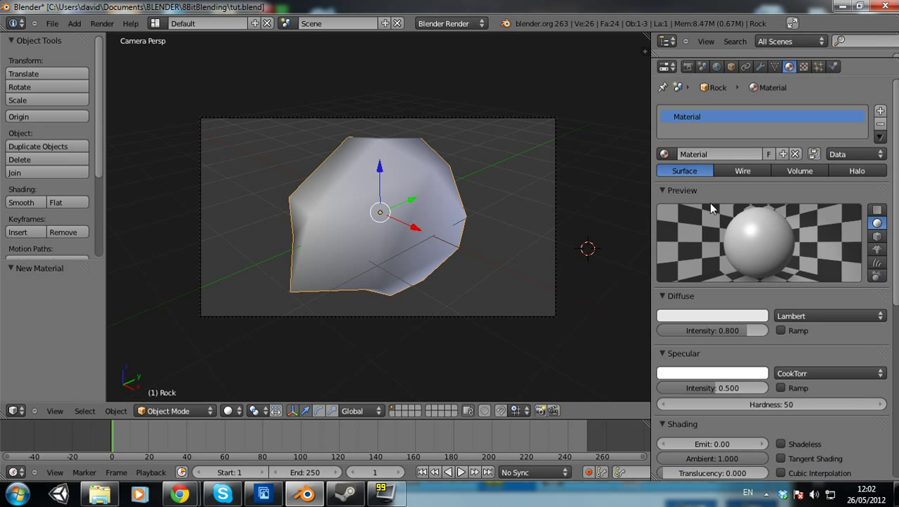
text(Rock)
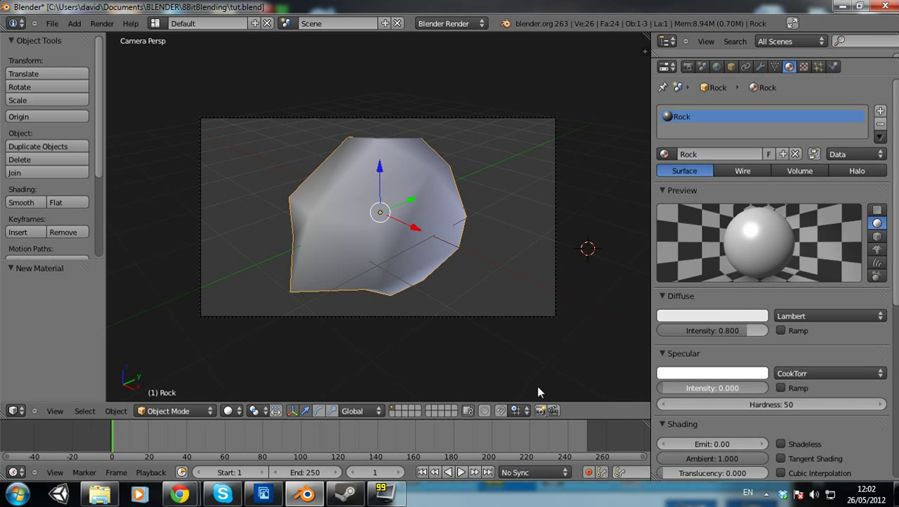
click(711, 387)
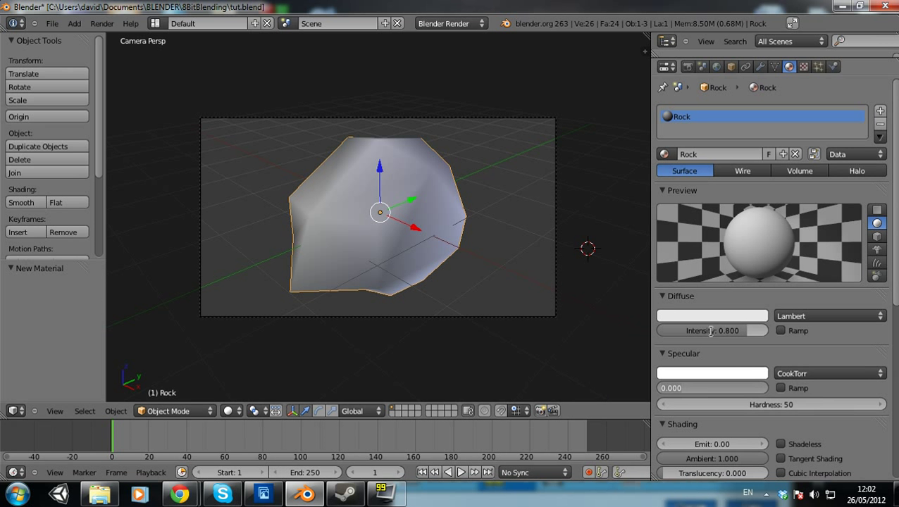
click(781, 329)
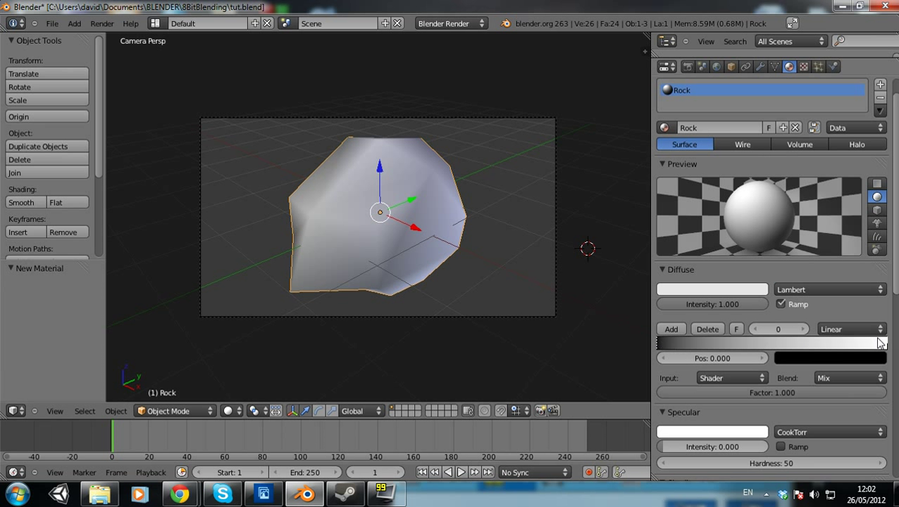
Set the ramp to Constant interpolation driven by Result and slide the white step toward the middle
click(851, 329)
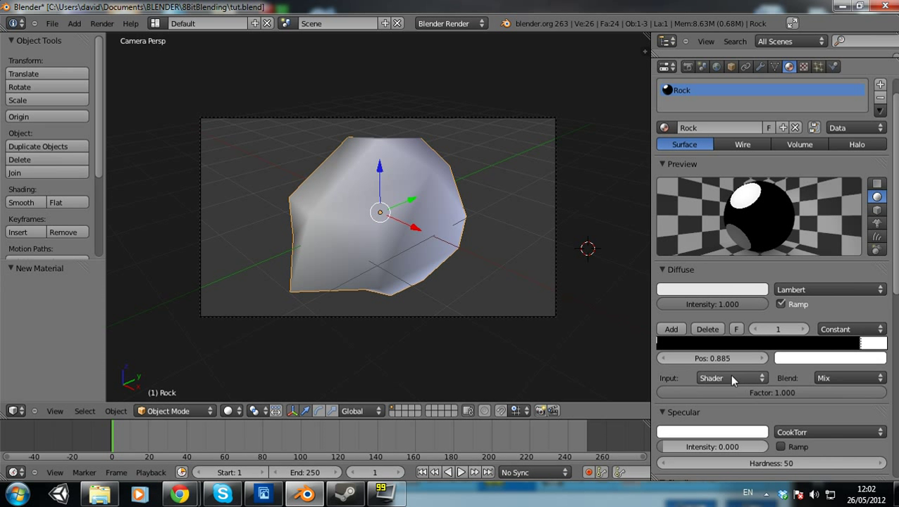
click(731, 377)
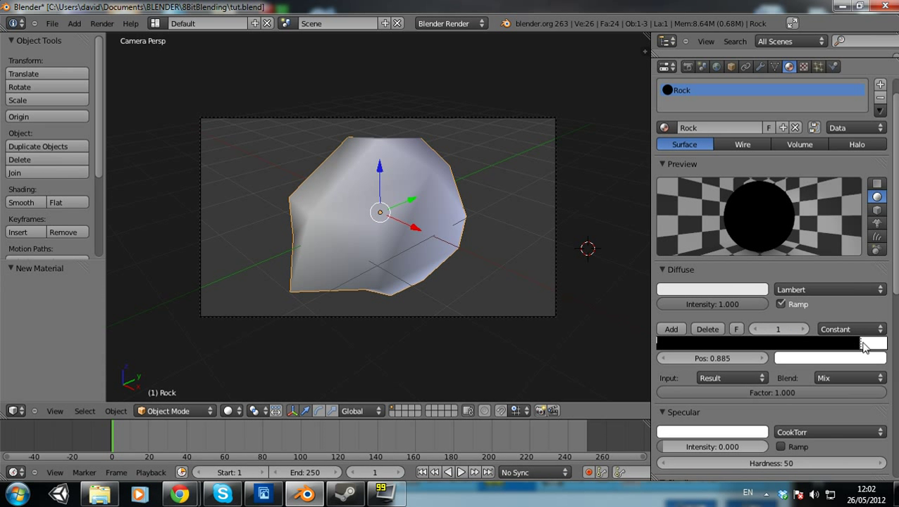
drag(863, 344, 758, 344)
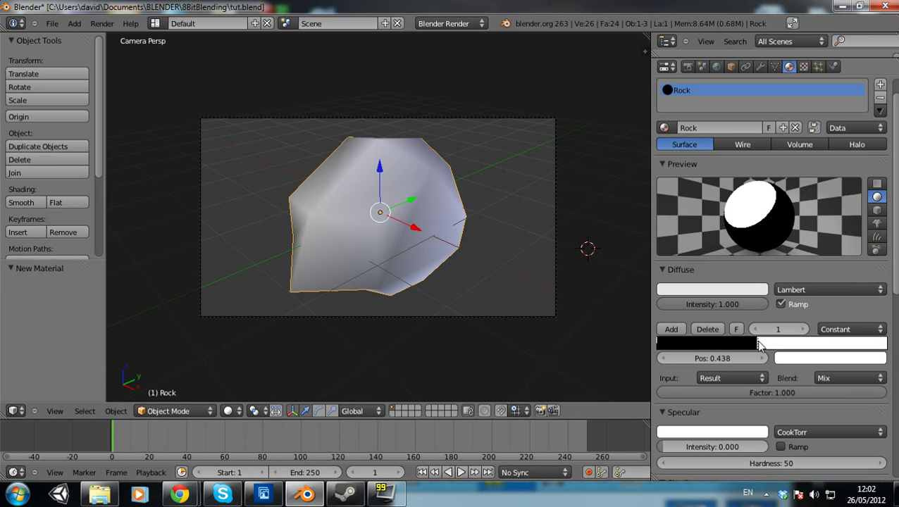
drag(759, 344, 831, 344)
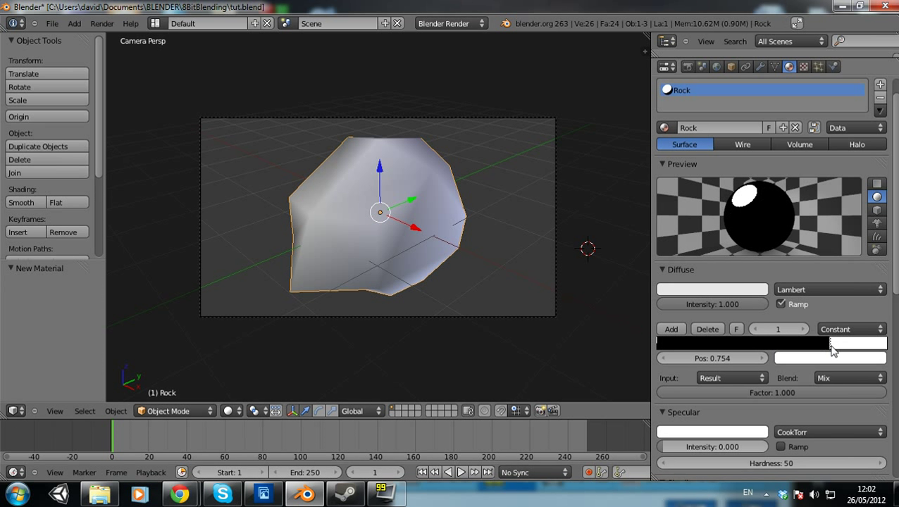
drag(831, 344, 740, 344)
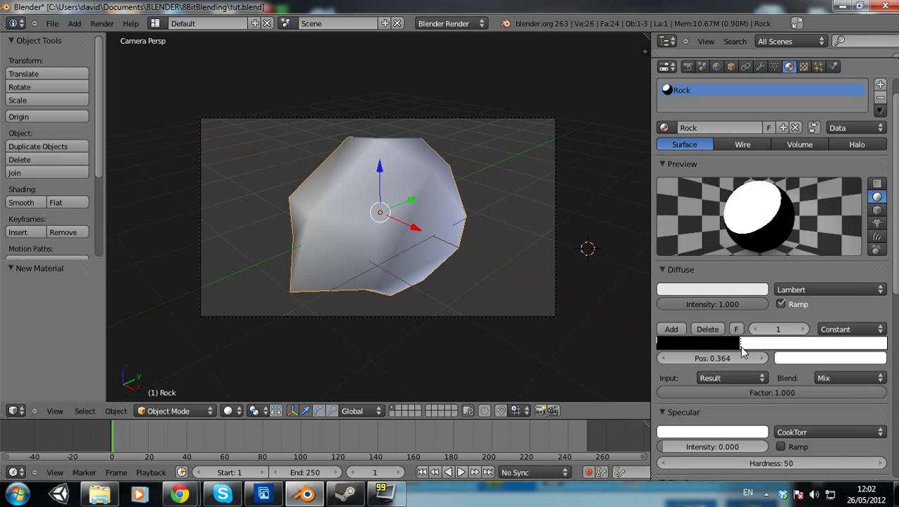
Fine-tune the white step near the dark end and add a third stop for dark grey
drag(744, 344, 708, 344)
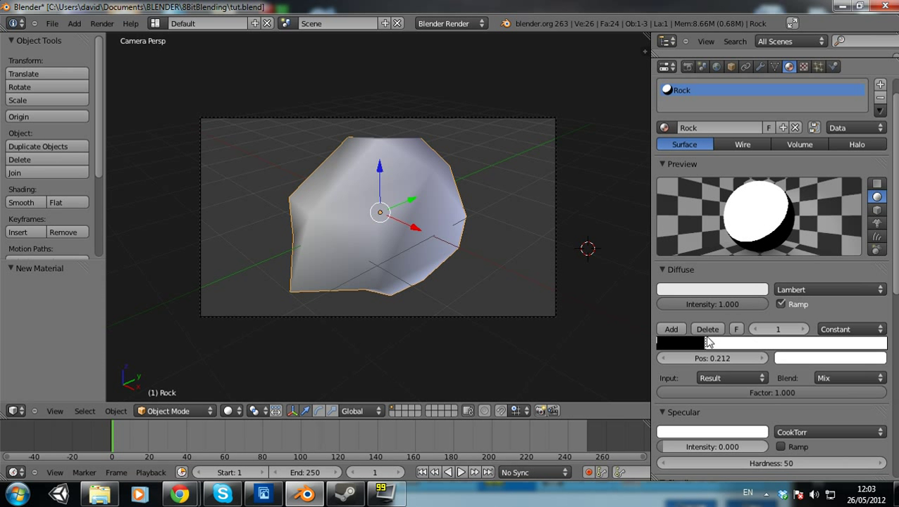
drag(679, 343, 719, 343)
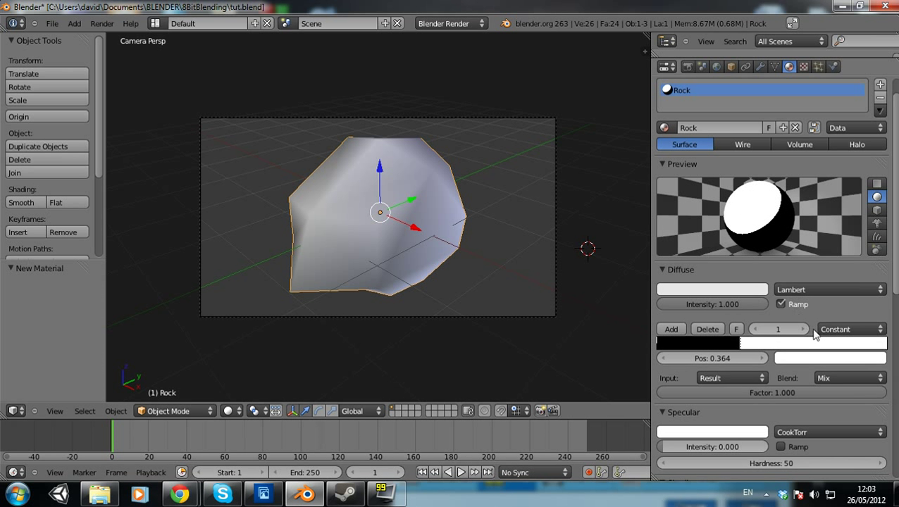
mouse_move(726, 369)
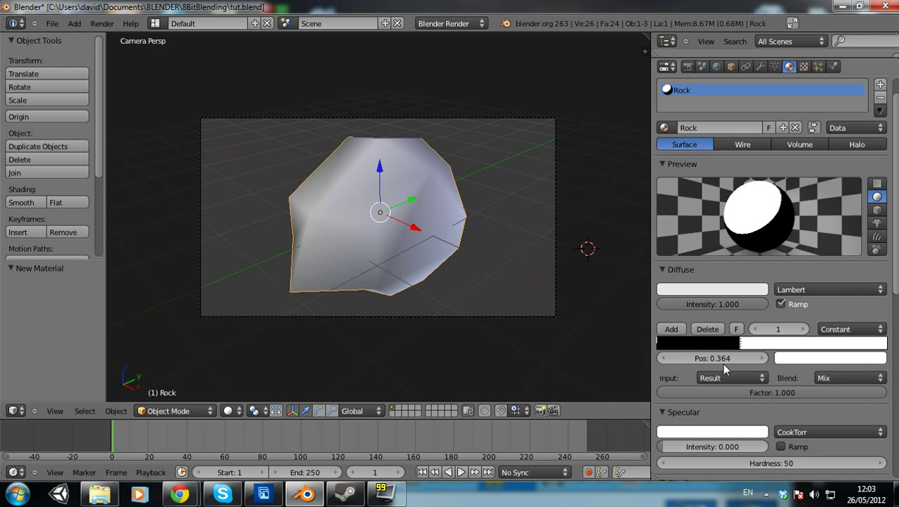
drag(733, 358, 704, 358)
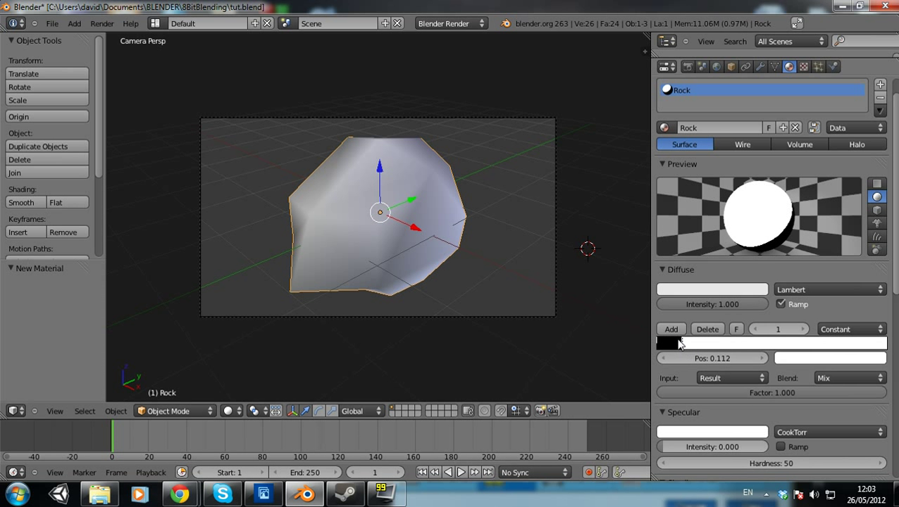
drag(688, 344, 705, 343)
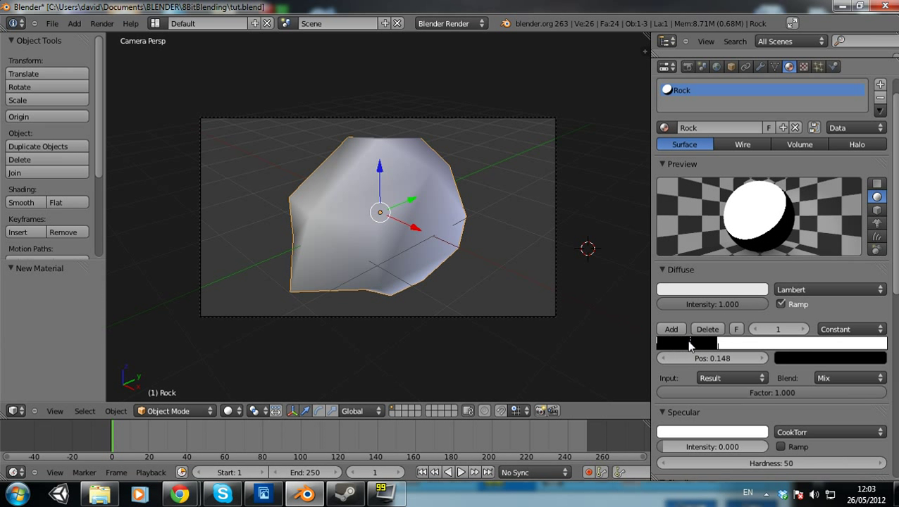
click(688, 344)
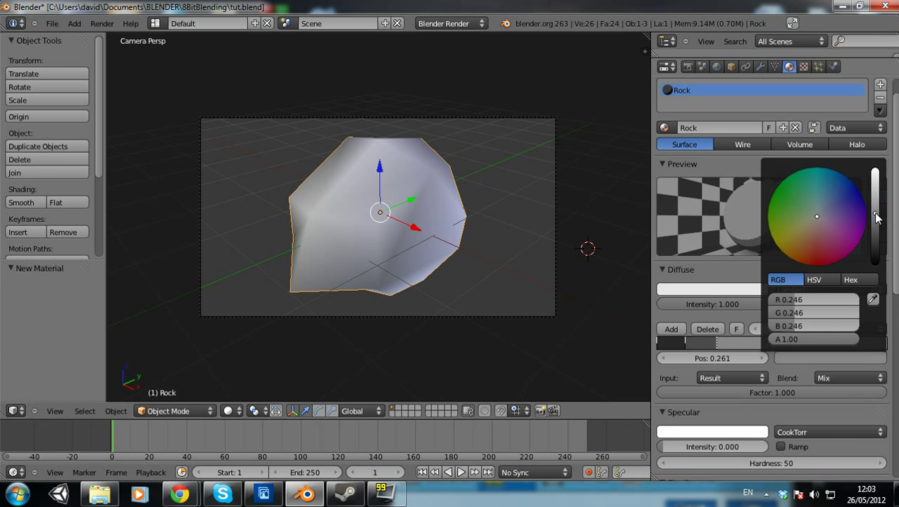
Confirm the dark grey stop colour and render the rock to check the stepped shading
click(759, 236)
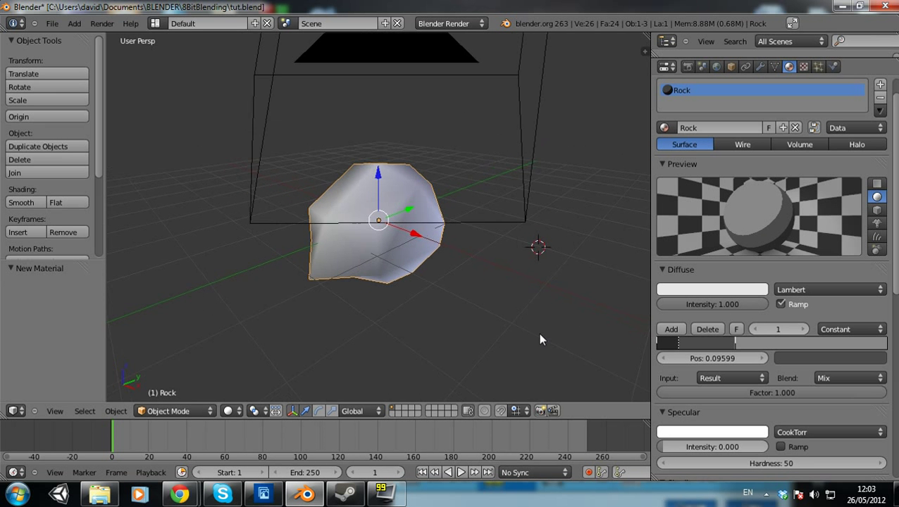
key(F12)
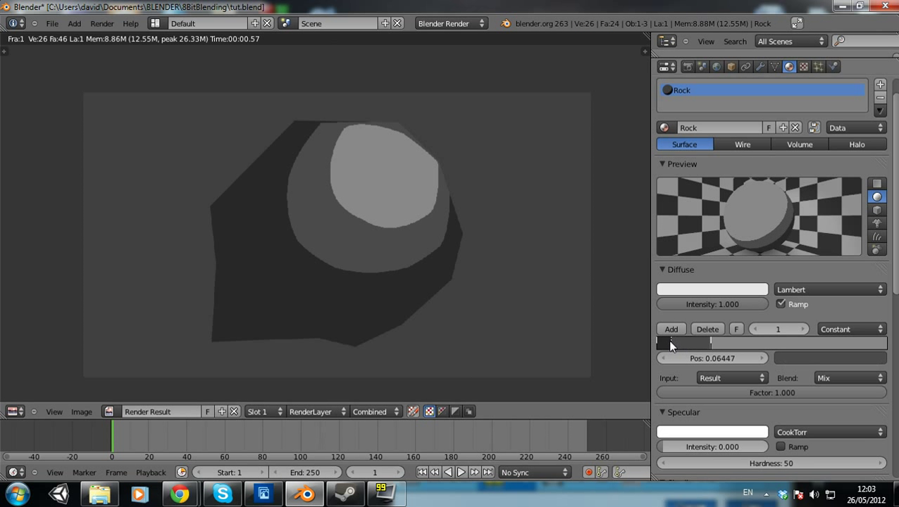
click(670, 330)
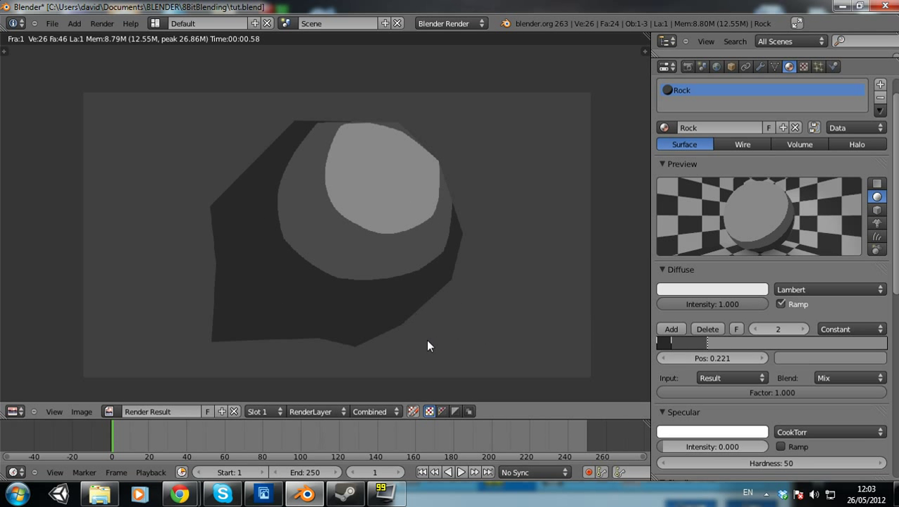
mouse_move(397, 275)
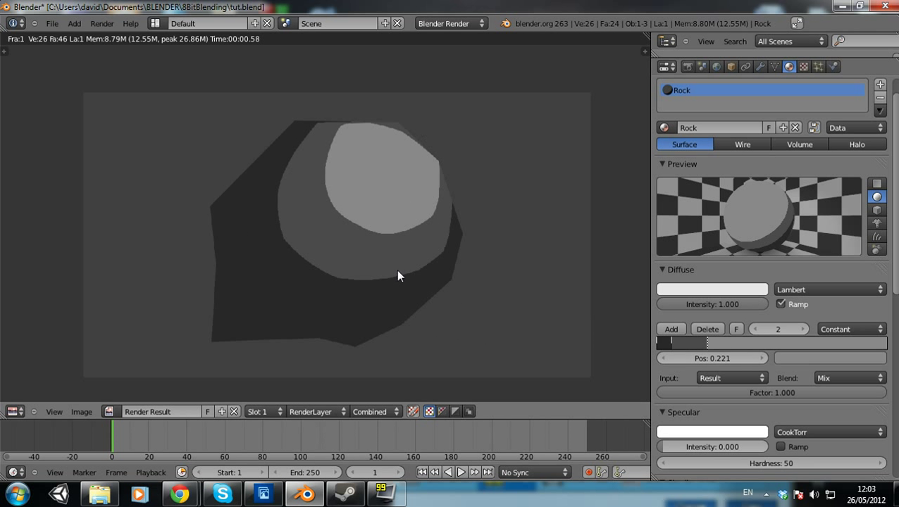
mouse_move(266, 313)
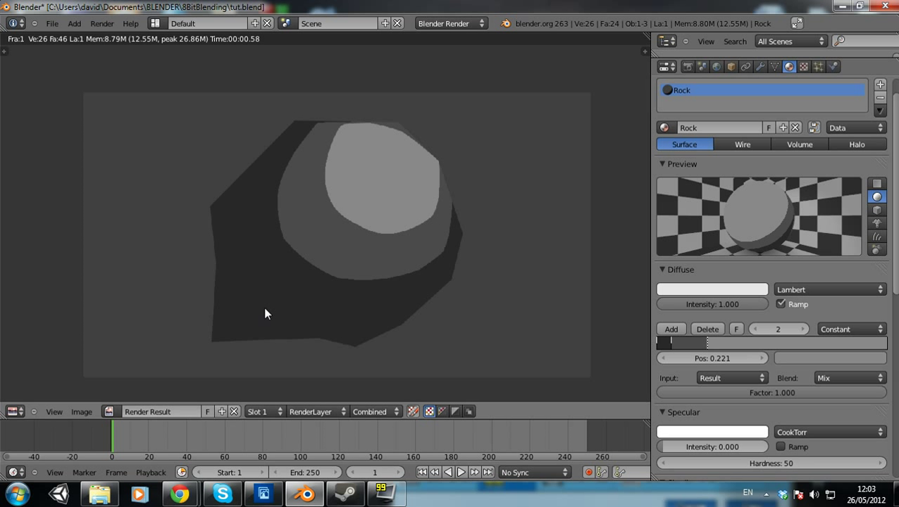
mouse_move(301, 208)
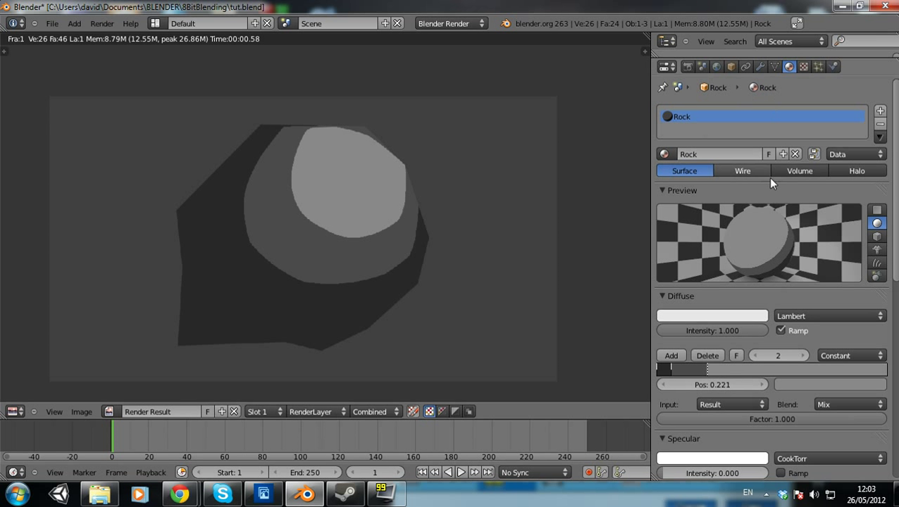
Add an image texture named 'Normals' loading Normals.png and adjust its mapping
click(804, 66)
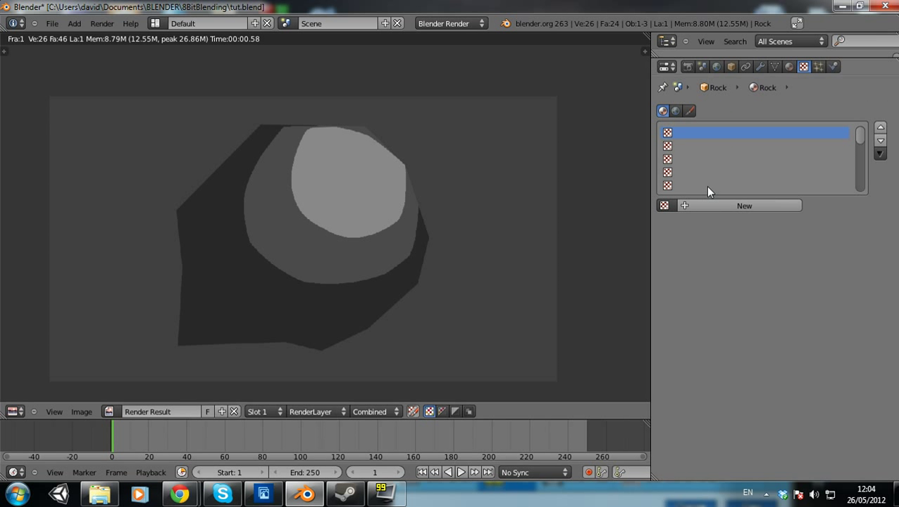
click(744, 205)
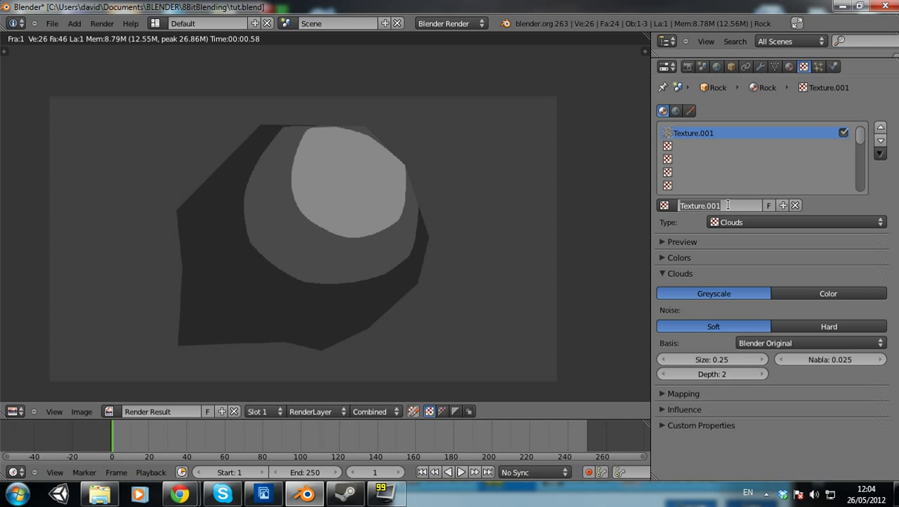
text(Normals)
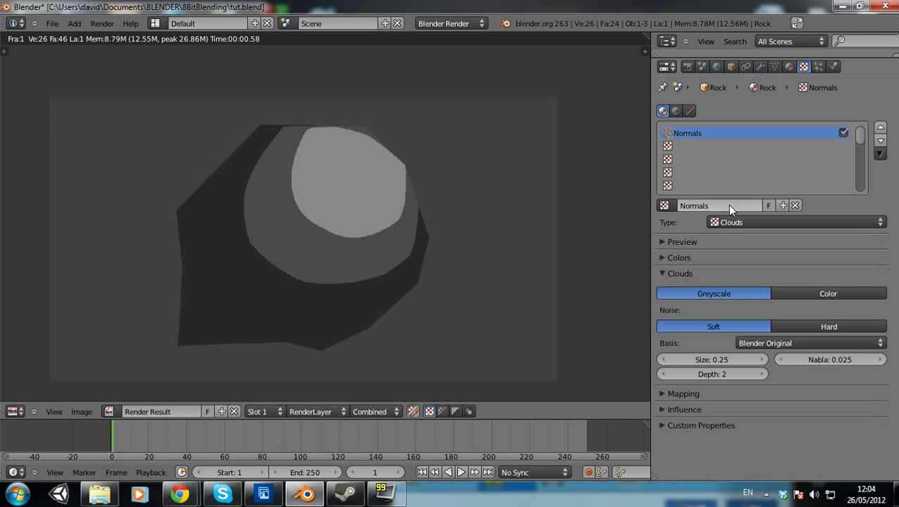
click(796, 223)
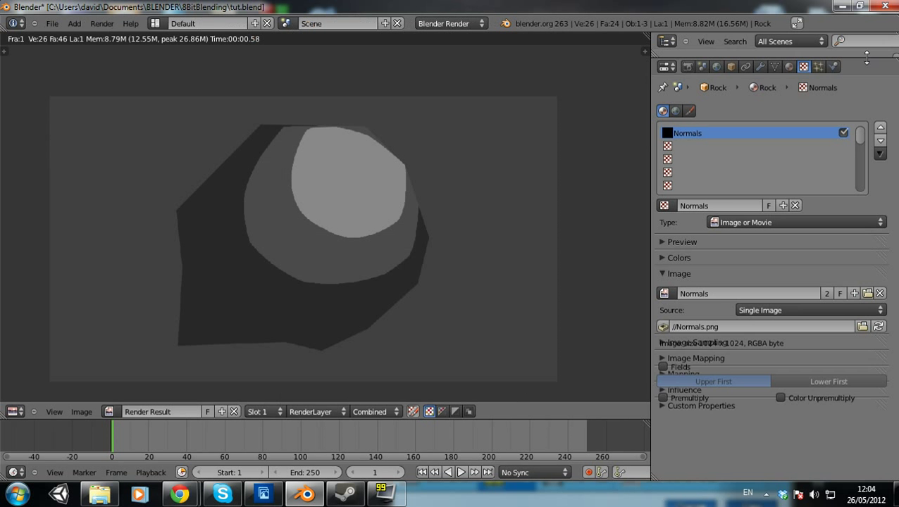
click(682, 242)
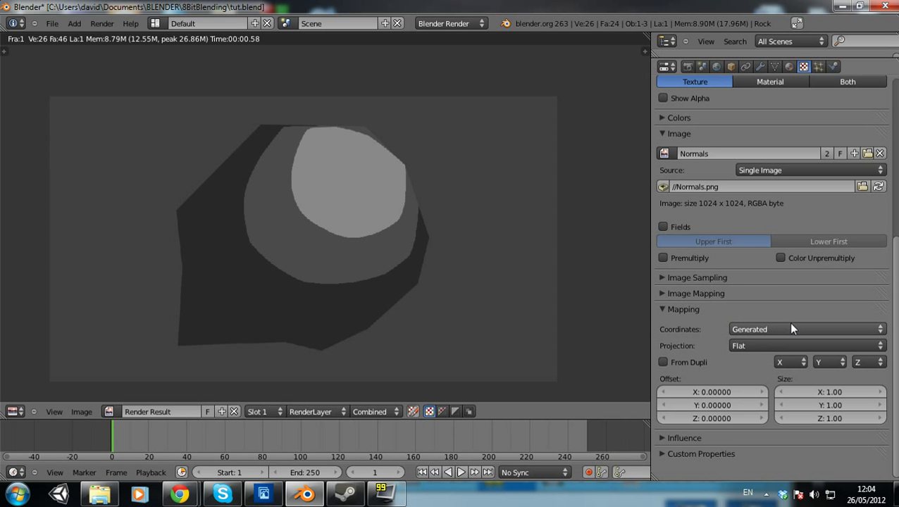
click(683, 308)
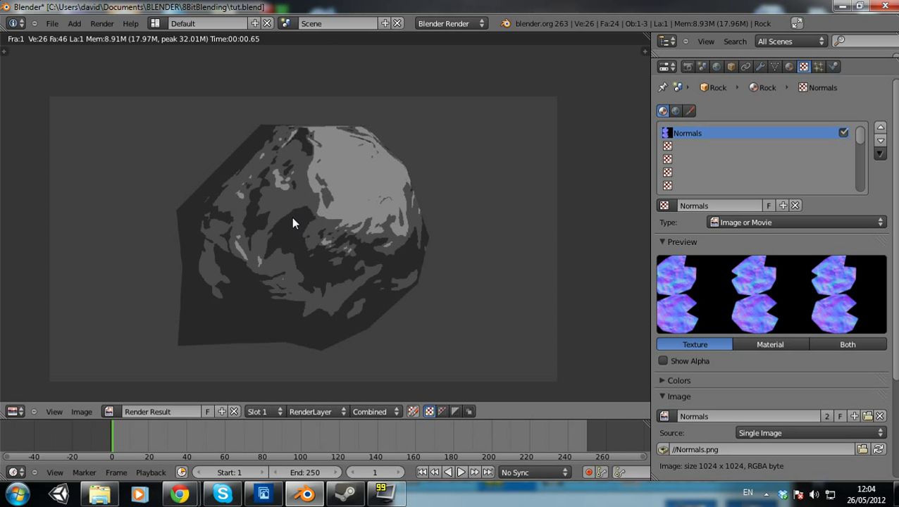
mouse_move(380, 161)
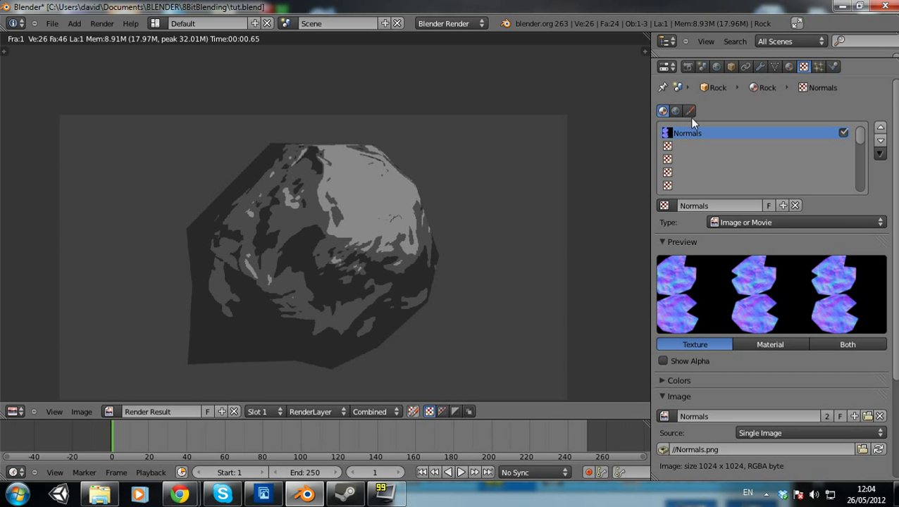
Bring up the scene's render settings after re-rendering with the normal bumps
click(688, 67)
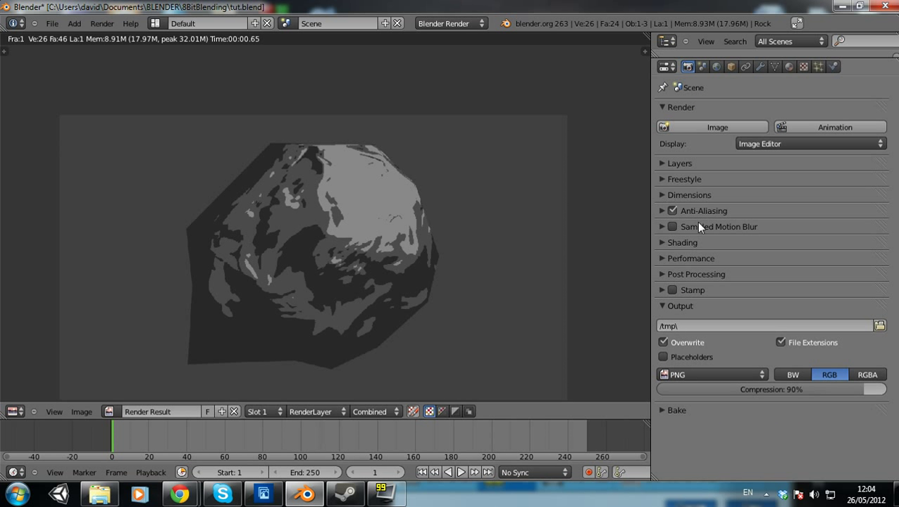
Enable Freestyle under Post Processing, keeping relative line thickness
click(679, 306)
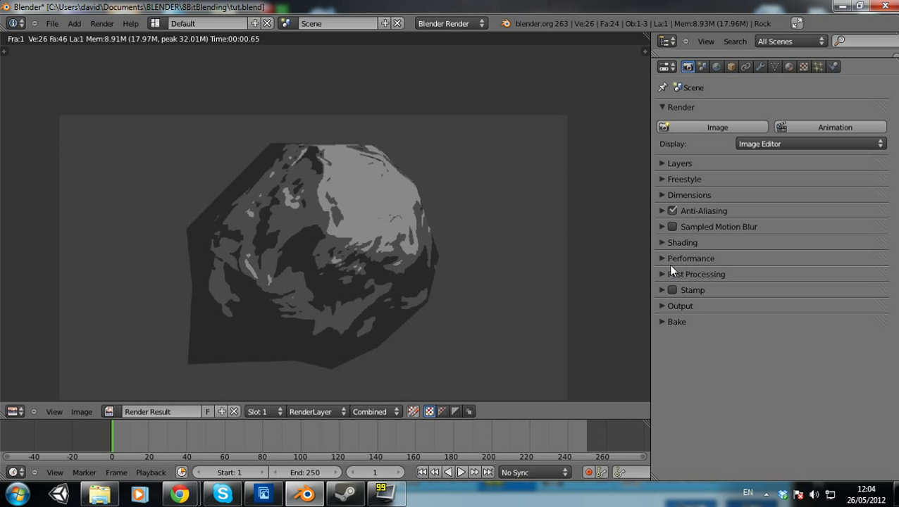
click(696, 273)
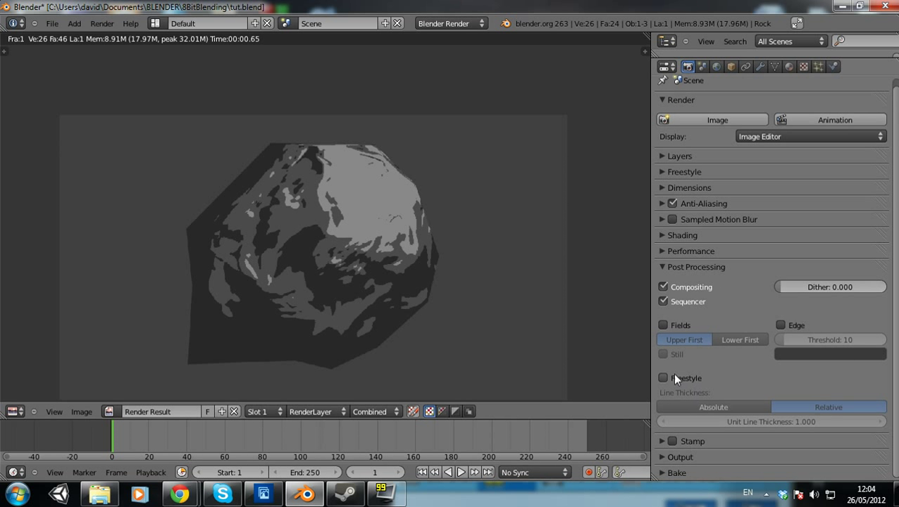
click(663, 378)
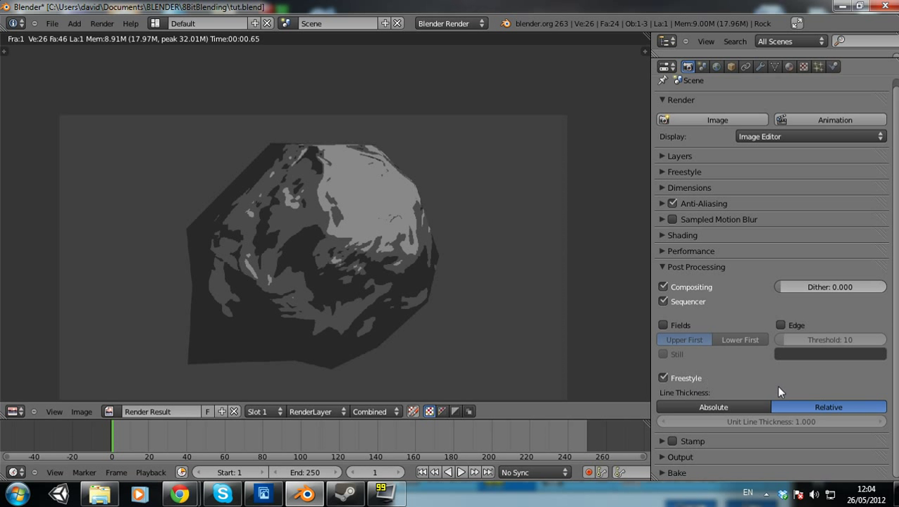
click(714, 407)
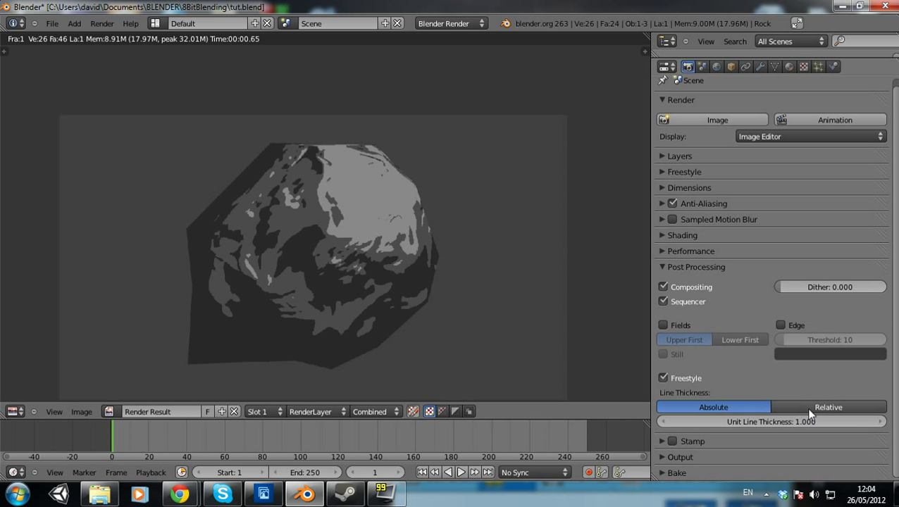
click(829, 408)
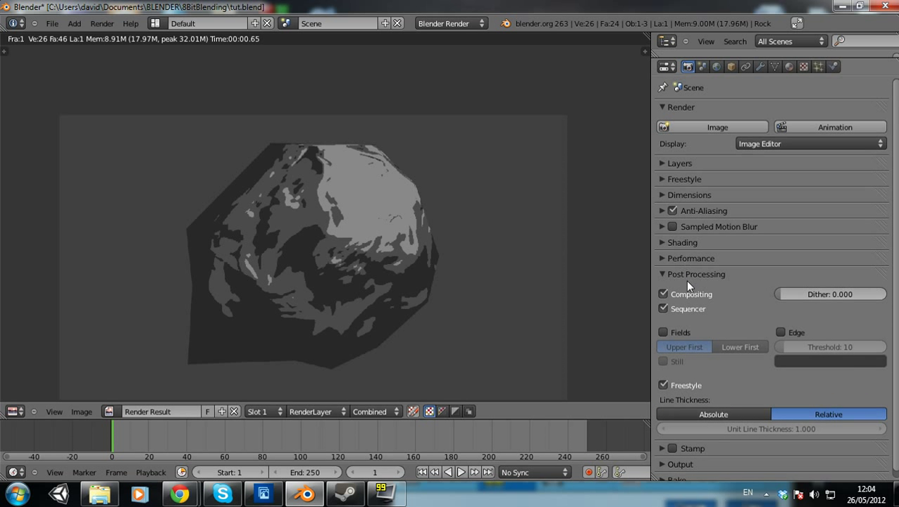
Add an Outlines line set in the Freestyle panel and show its line style options
click(683, 179)
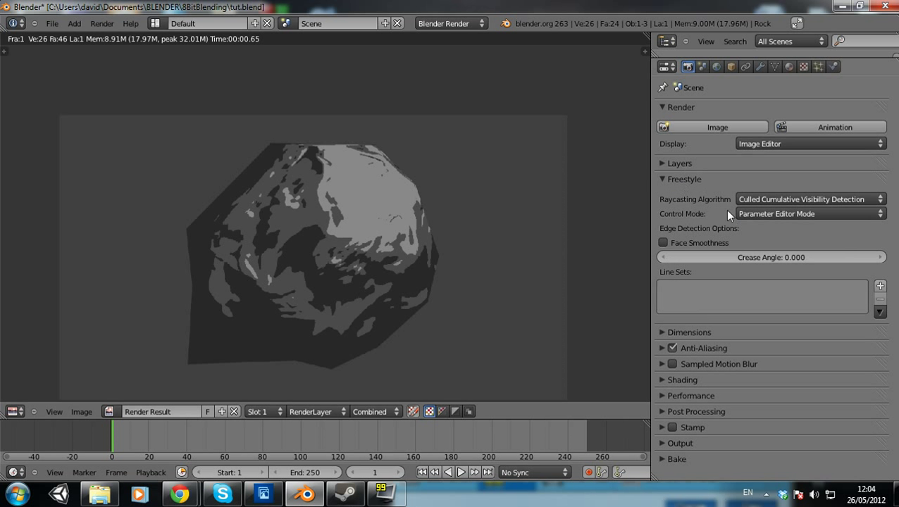
click(879, 286)
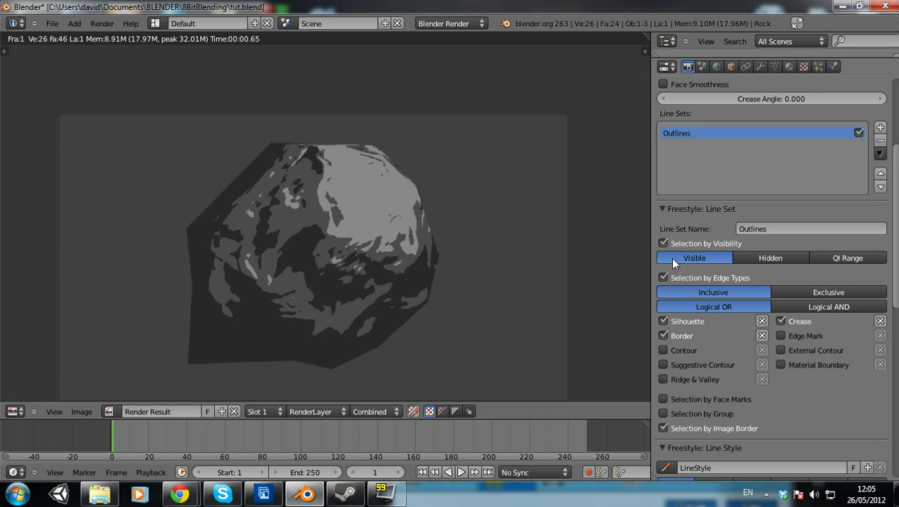
click(662, 209)
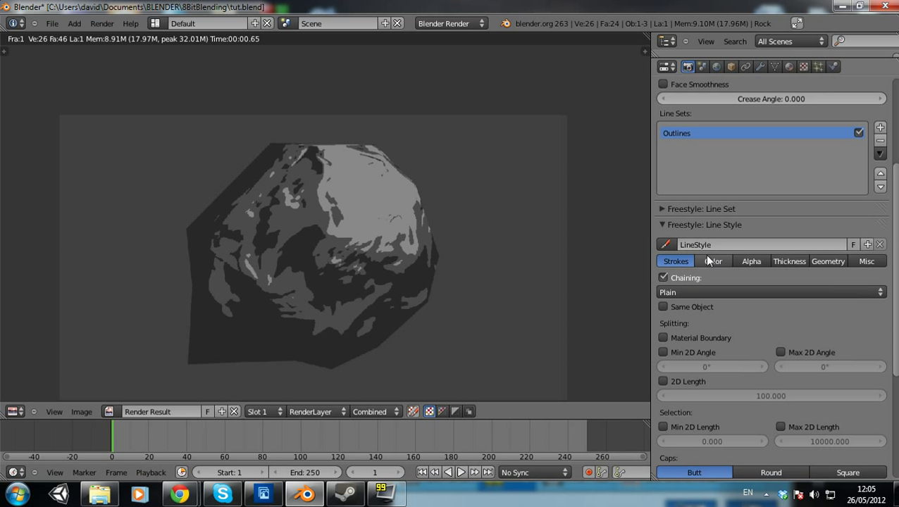
Set the Outlines line style chaining to Sketchy and move to its thickness settings
click(771, 292)
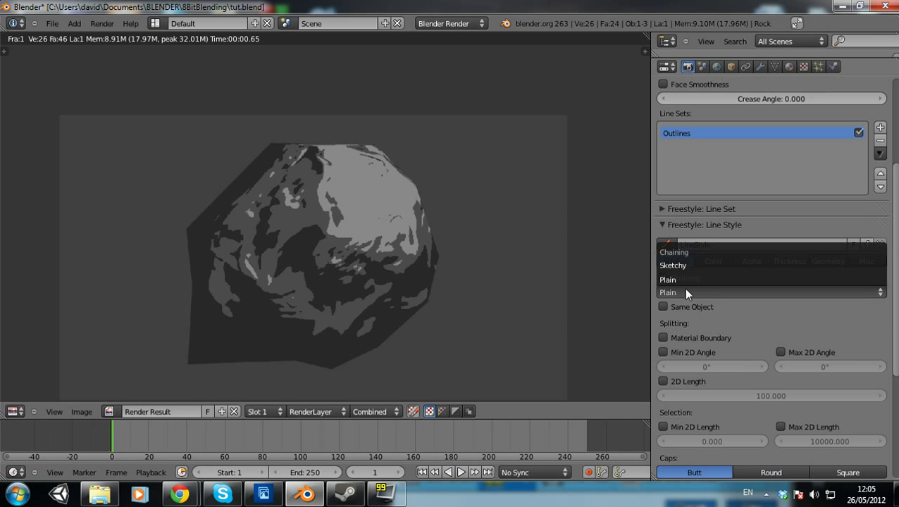
click(672, 279)
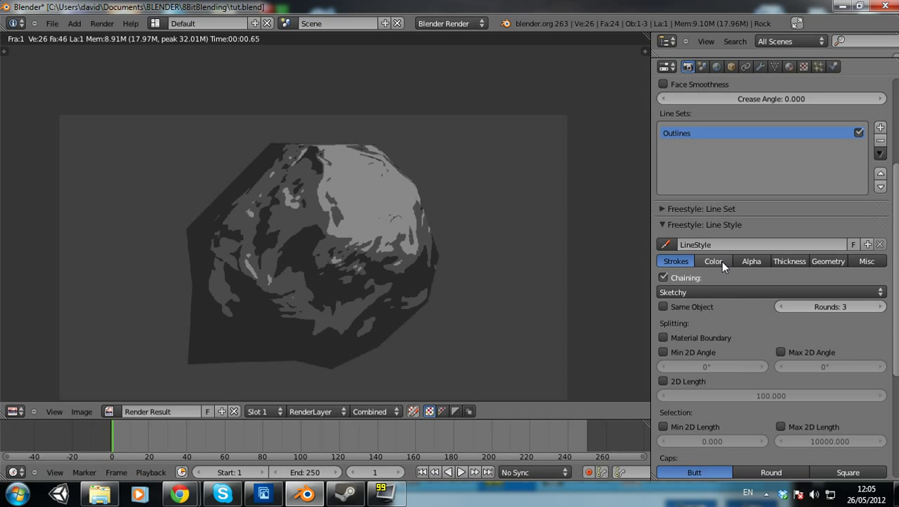
click(751, 261)
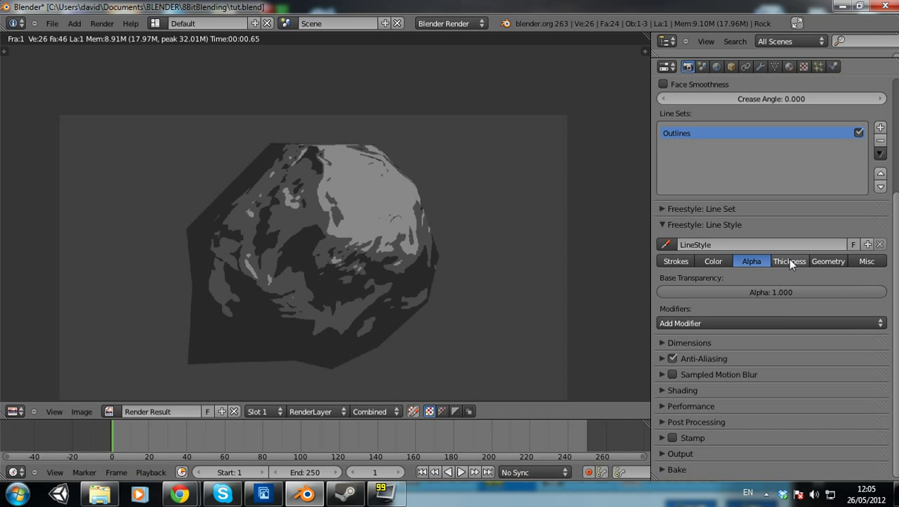
click(789, 260)
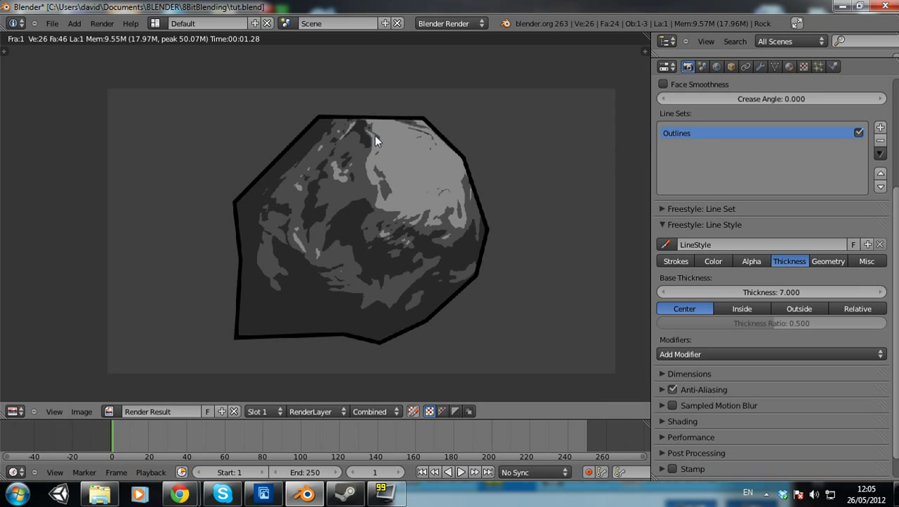
mouse_move(281, 406)
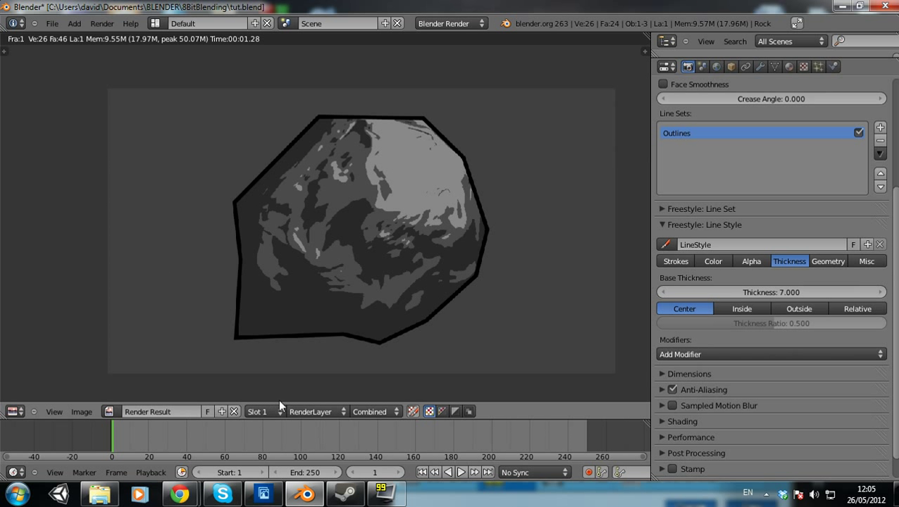
mouse_move(631, 382)
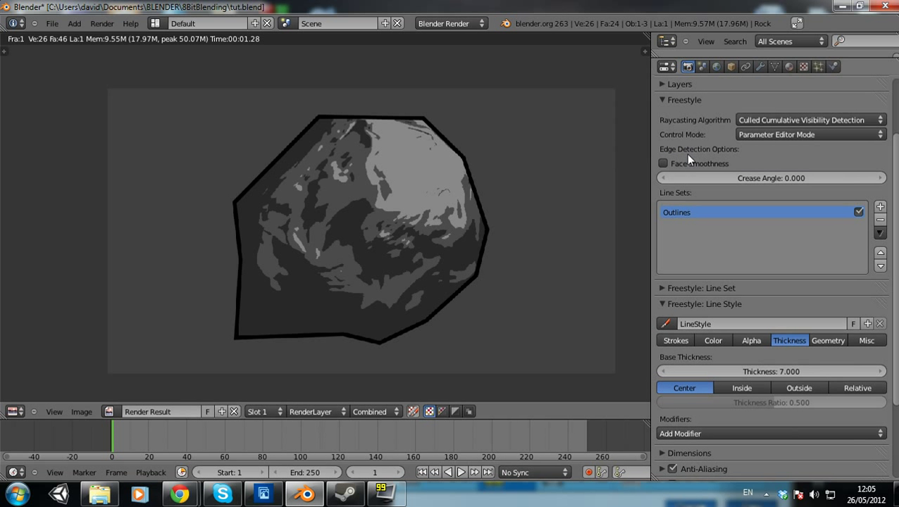
Set render resolution to 8% with anti-aliasing on for a blocky pixel-art rock
click(684, 100)
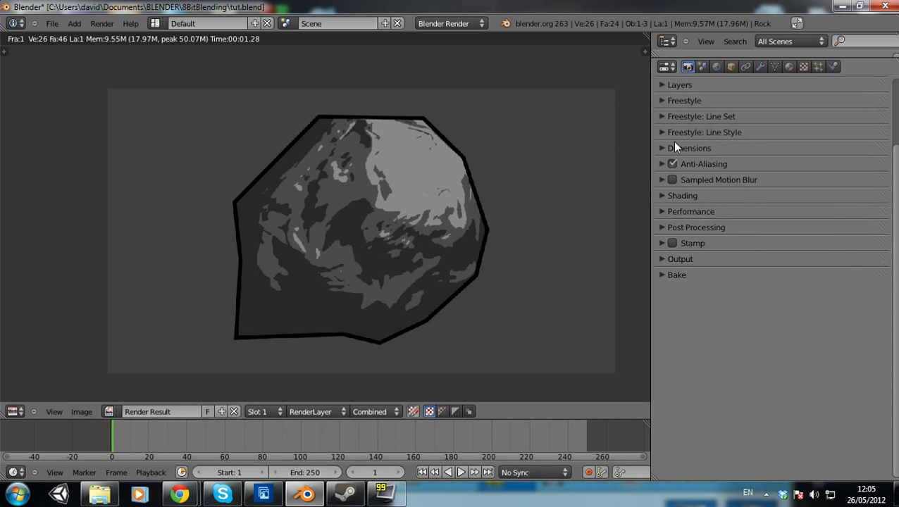
click(689, 148)
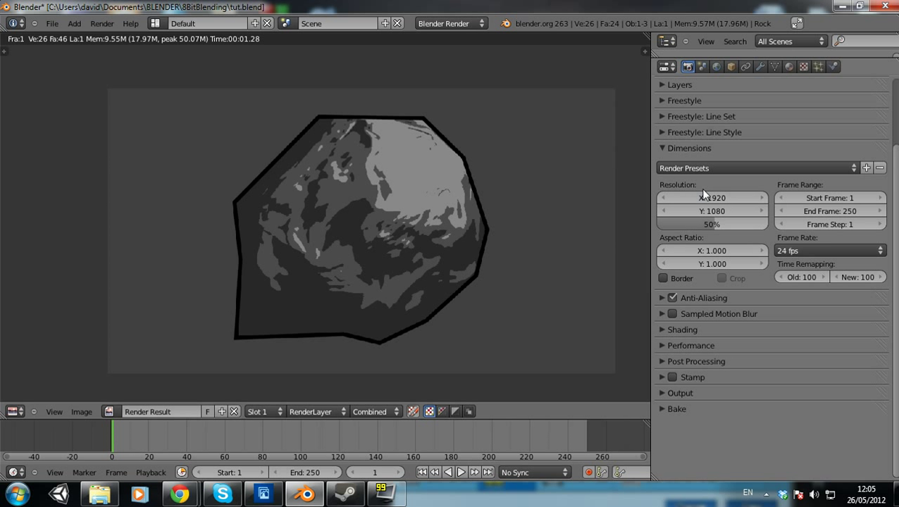
click(712, 224)
text(8)
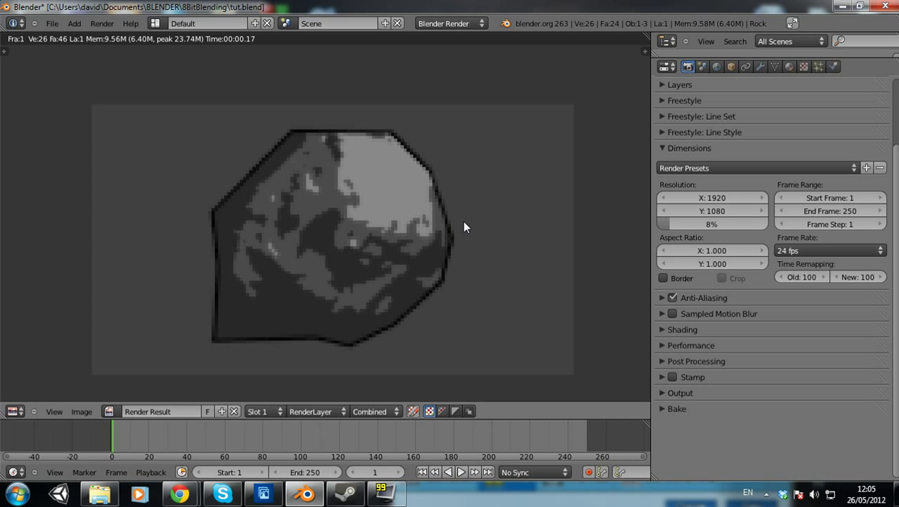
click(671, 298)
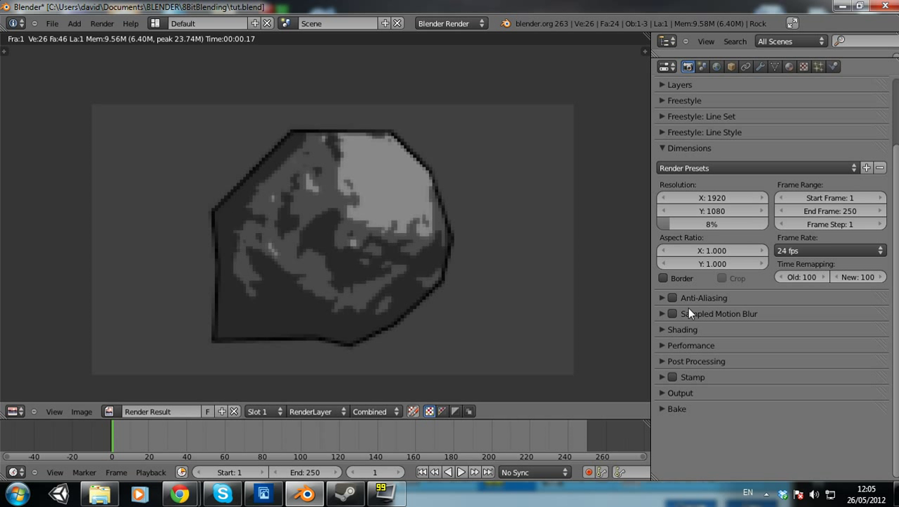
click(662, 297)
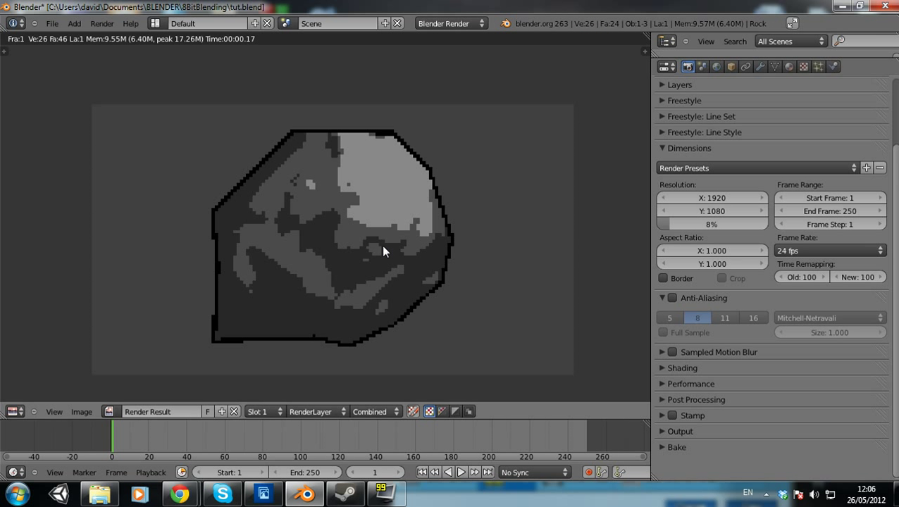
mouse_move(414, 324)
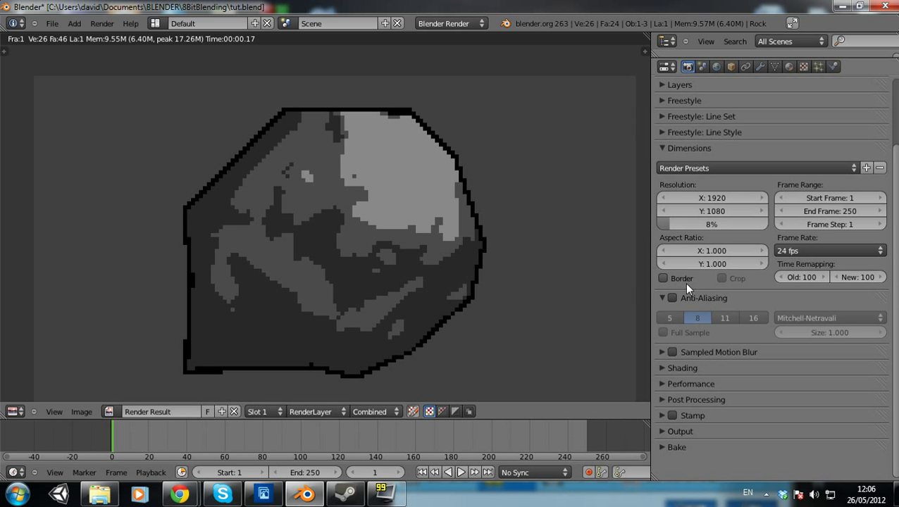
Set the render resolution percentage to 6% for a chunkier pixelated rock
click(712, 224)
text(6)
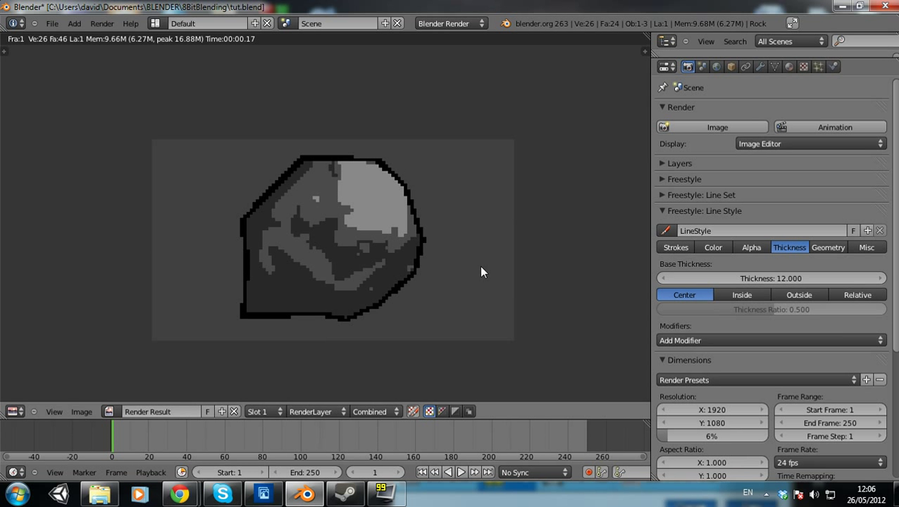
Set the Outlines line style base thickness to 10
click(771, 278)
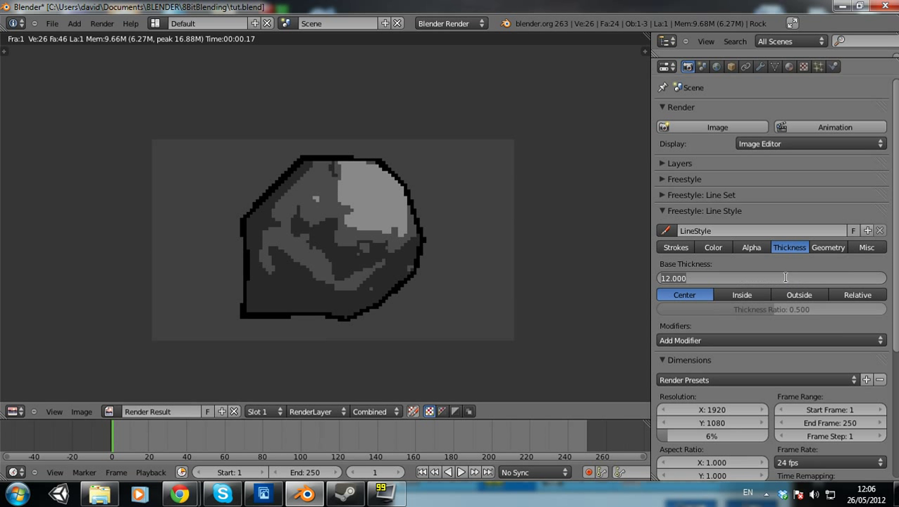
text(10)
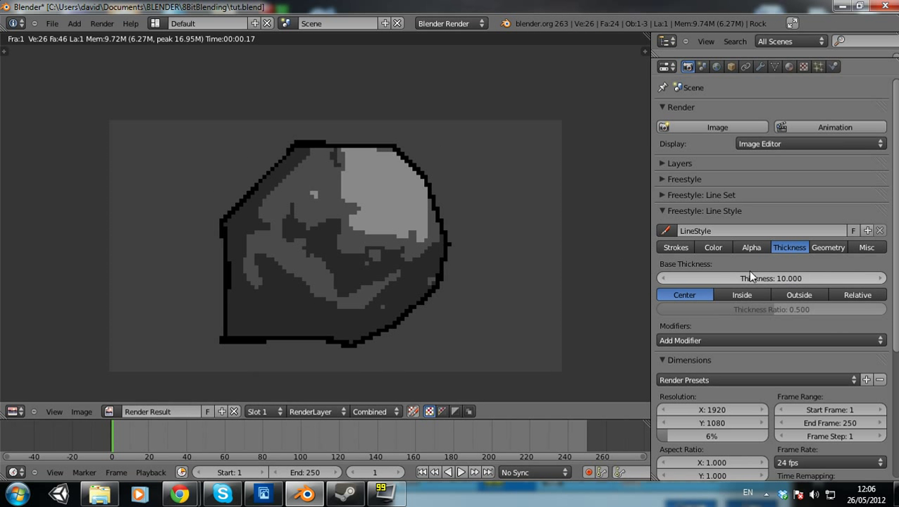
Enable Same Object stroke chaining, re-render, and go to the rock's texture settings
click(867, 248)
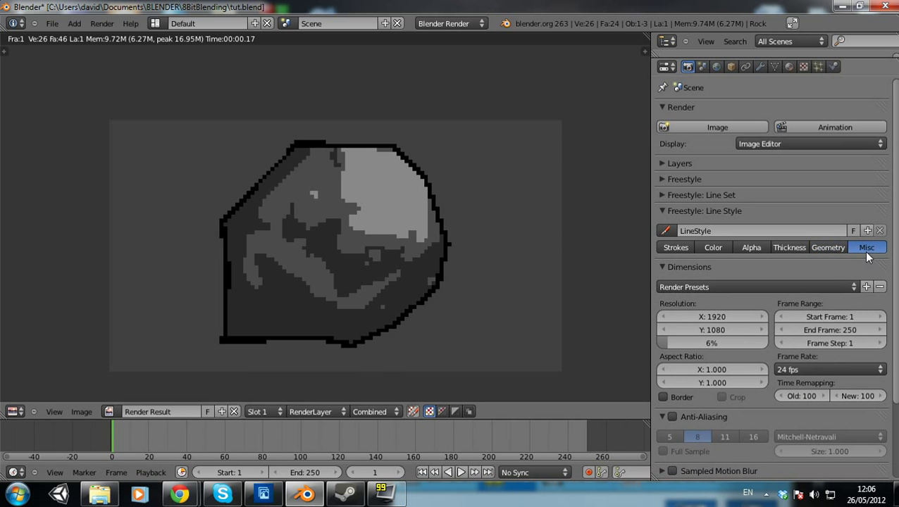
click(675, 248)
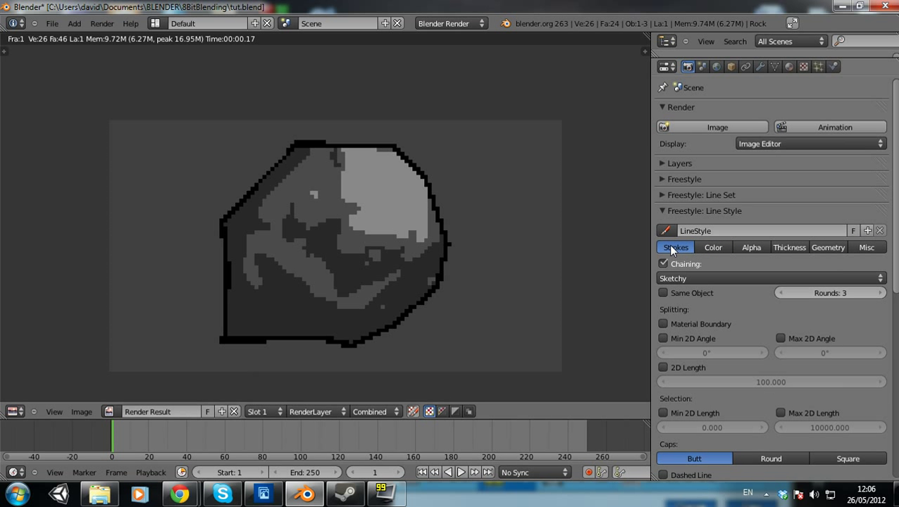
click(662, 294)
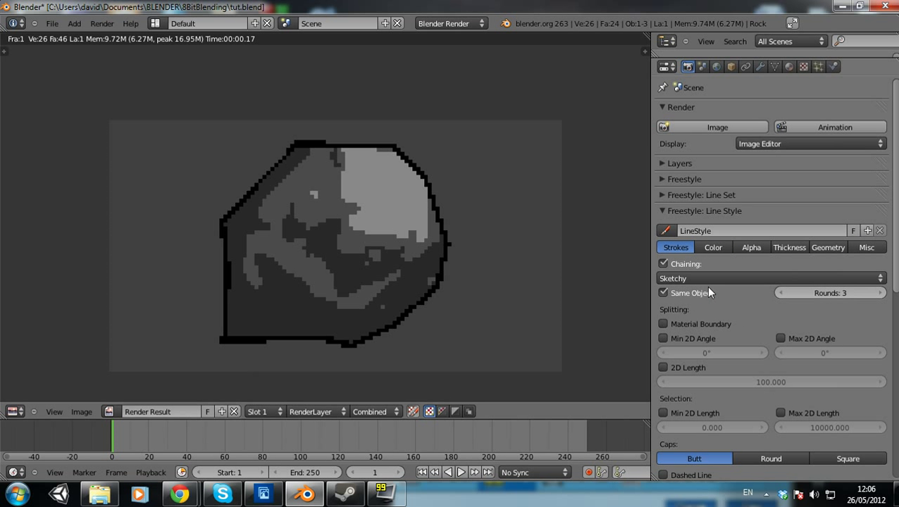
scroll(down, 3)
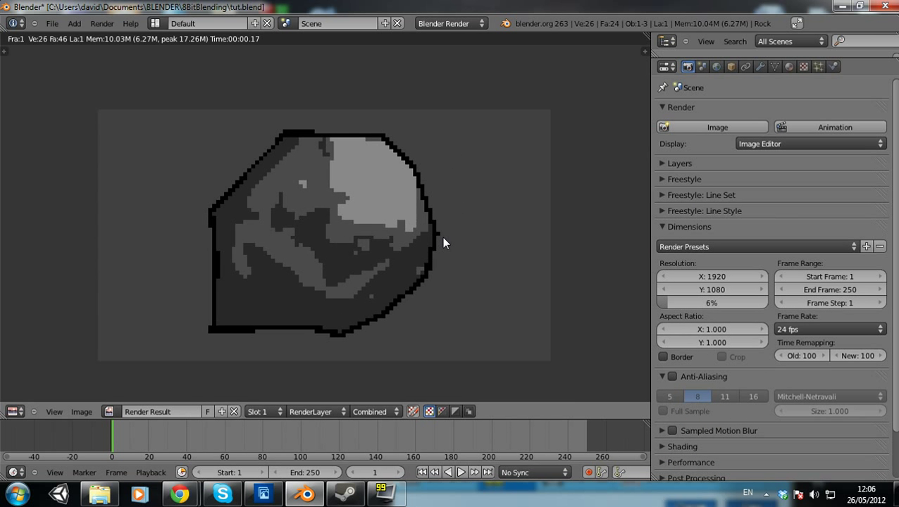
mouse_move(482, 259)
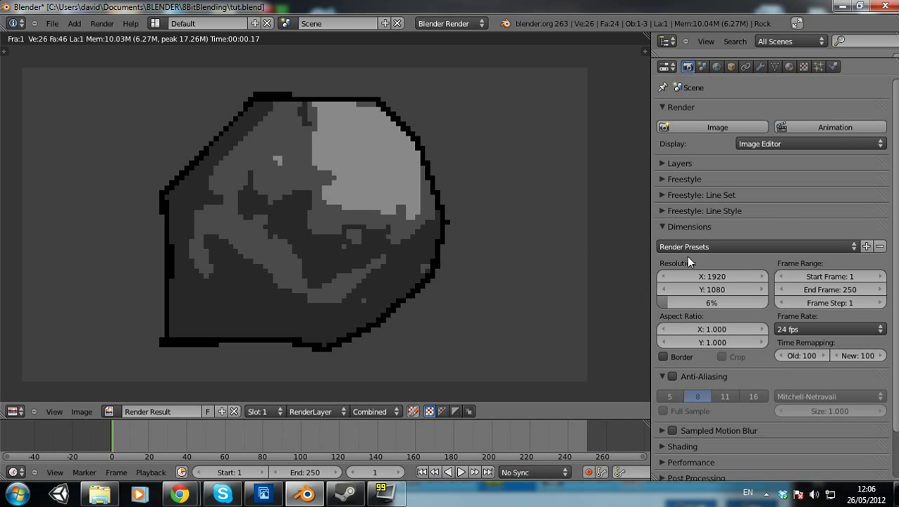
click(803, 66)
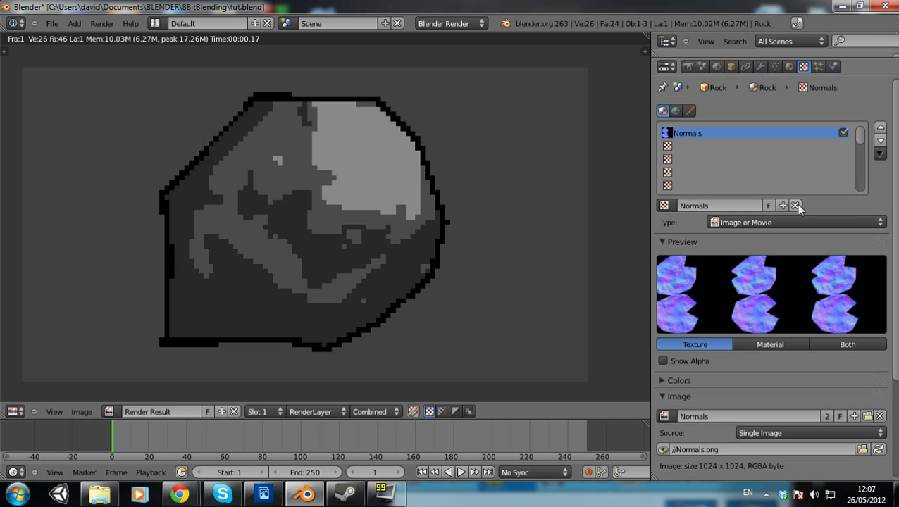
Replace the Normals texture with a new Clouds texture in its slot
click(794, 206)
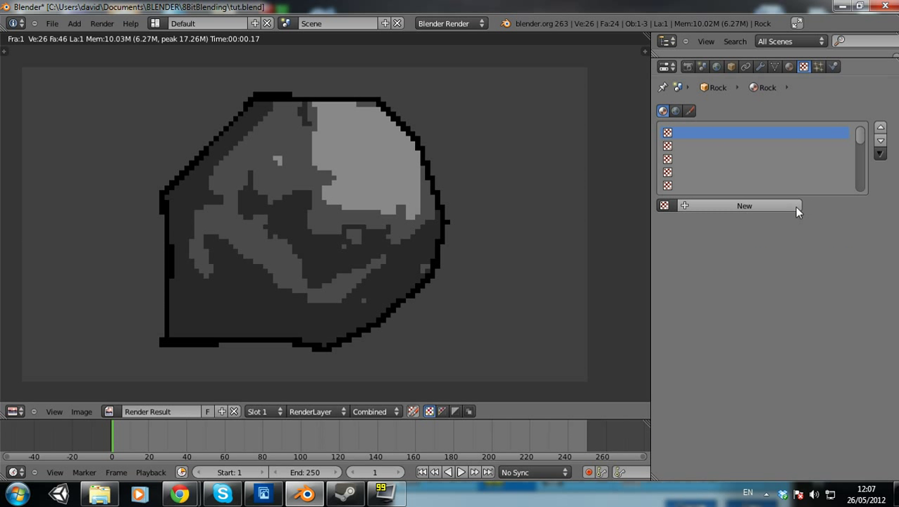
click(744, 206)
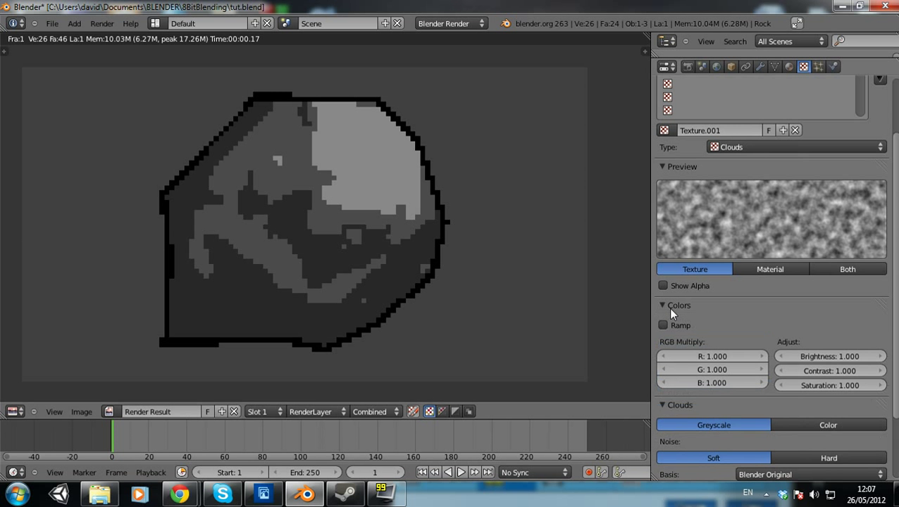
Raise the clouds contrast and saturation, shrink the noise size and tweak its depth
drag(817, 355, 831, 355)
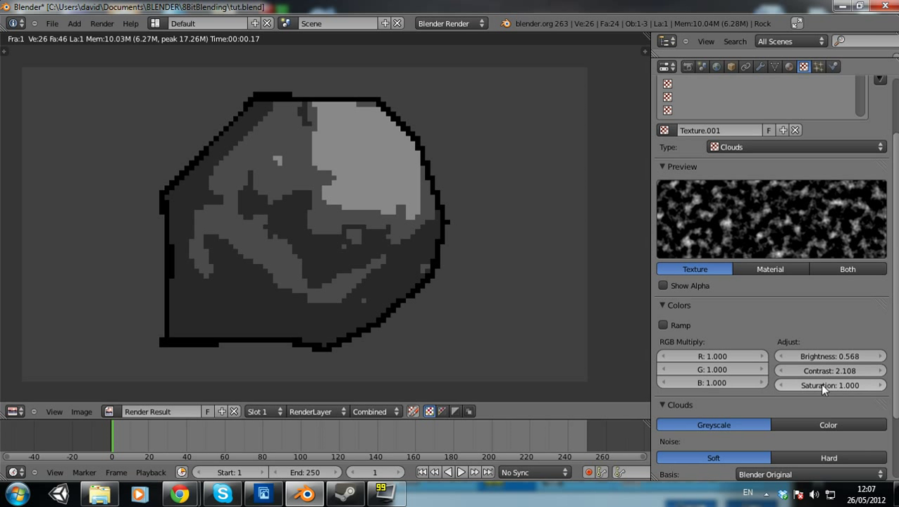
drag(810, 386, 832, 386)
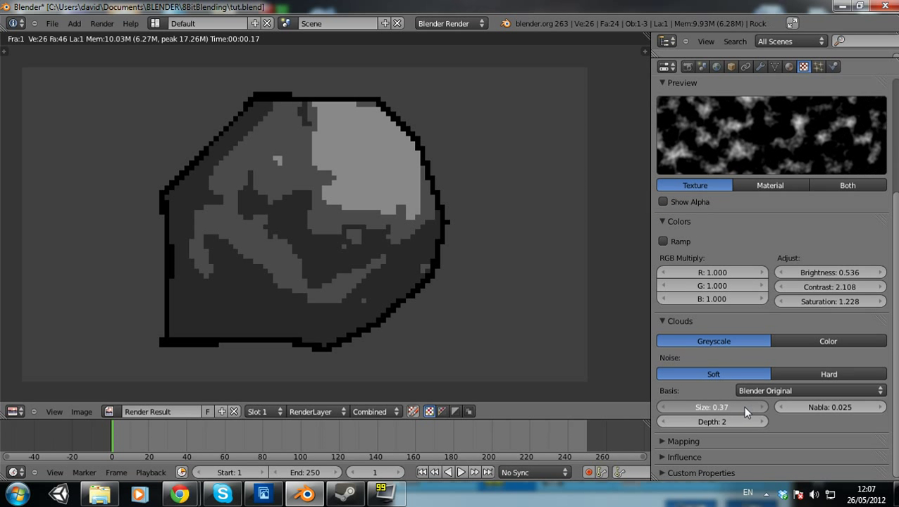
drag(740, 406, 719, 406)
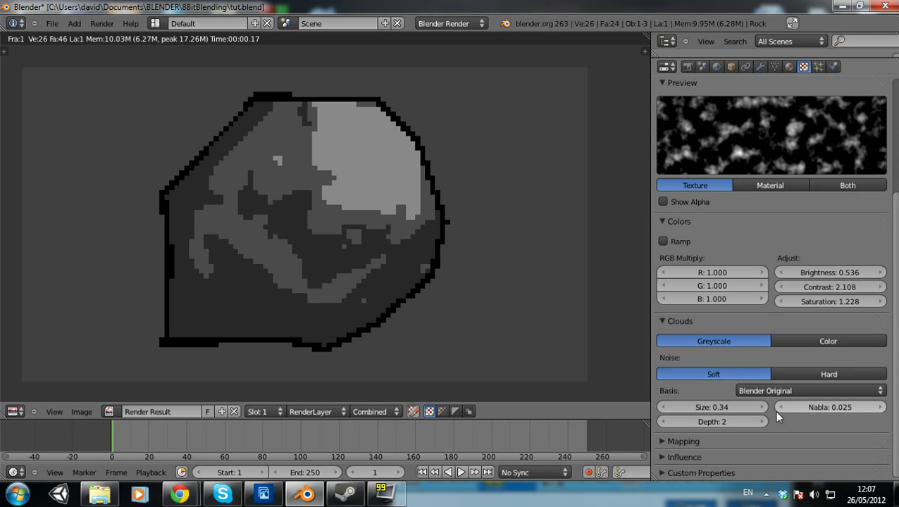
click(761, 421)
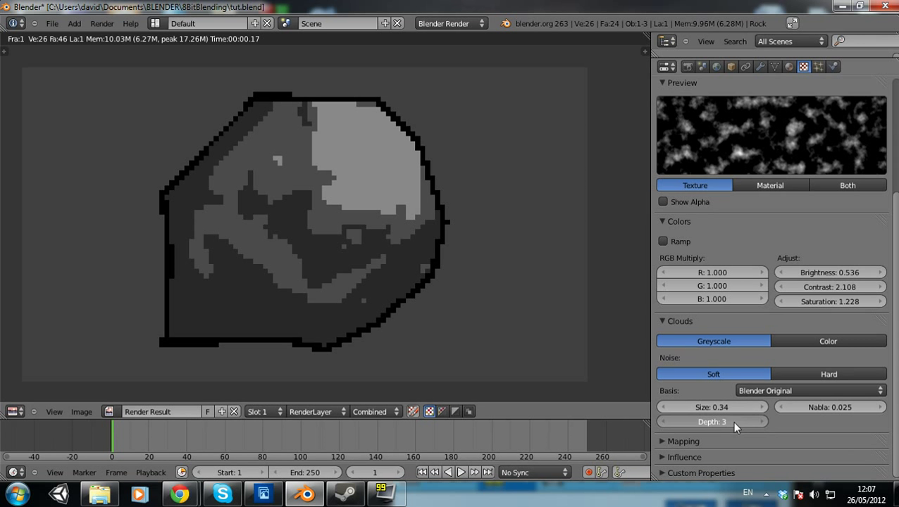
click(663, 421)
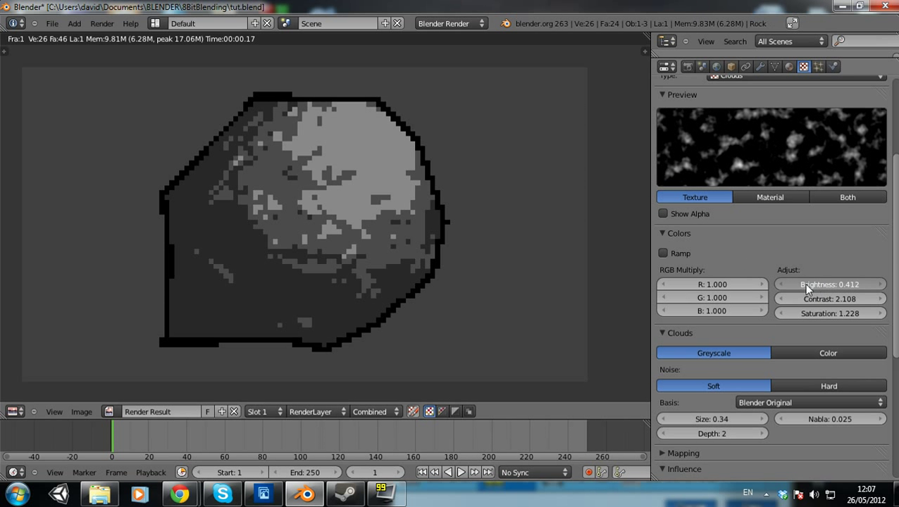
Set clouds brightness to 0.840 and noise size to about 0.55 for softer bumps
drag(806, 285, 862, 284)
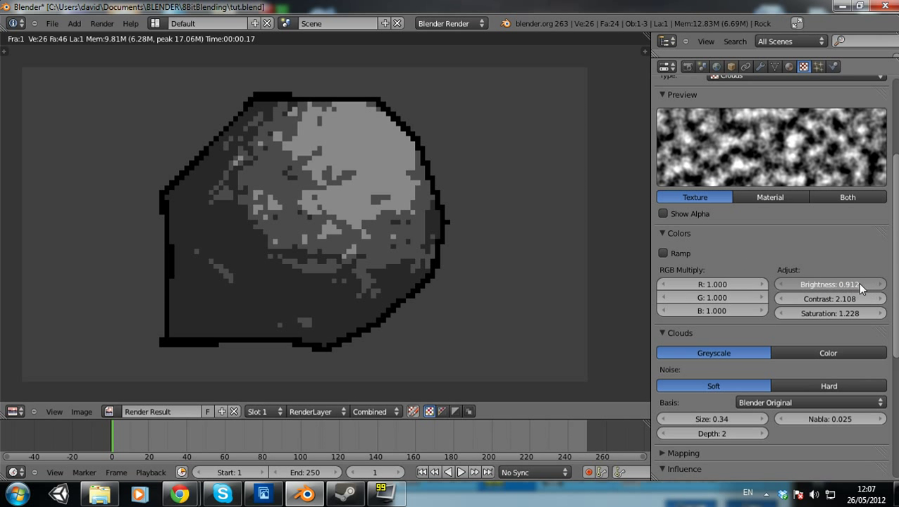
drag(846, 285, 831, 285)
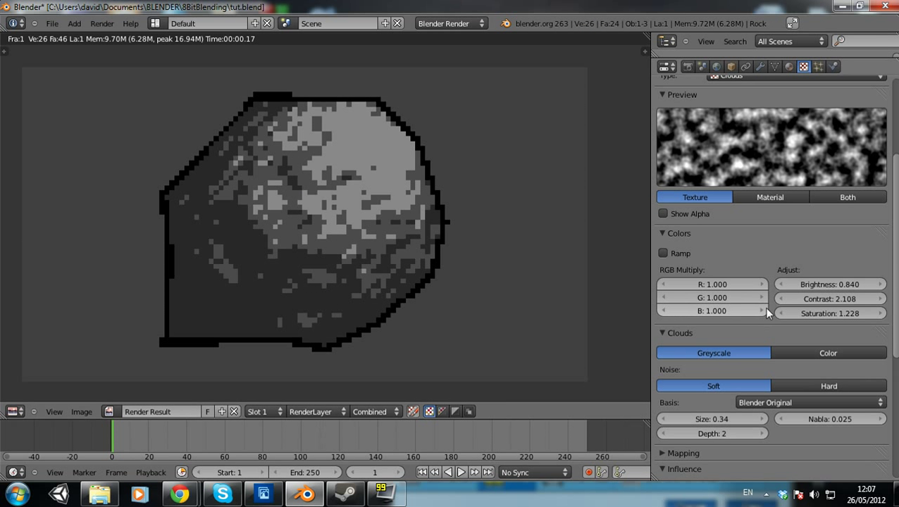
drag(740, 420, 712, 420)
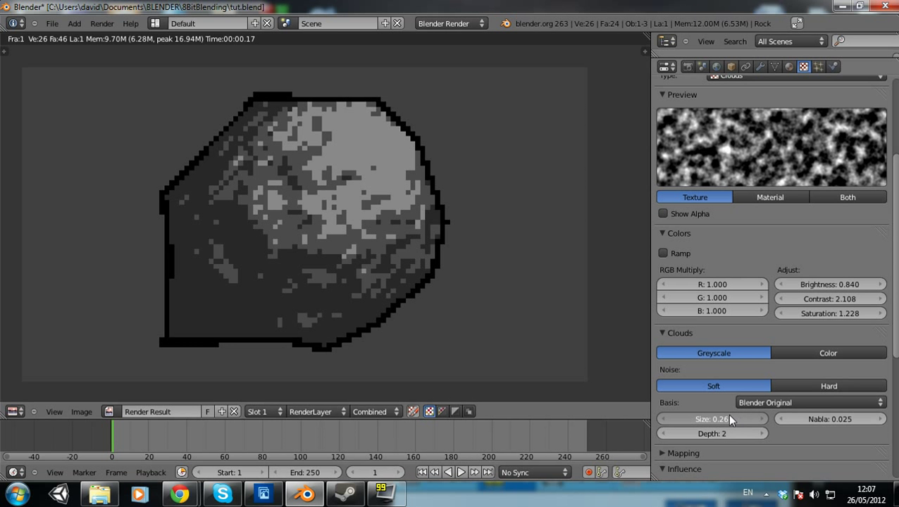
drag(711, 420, 775, 420)
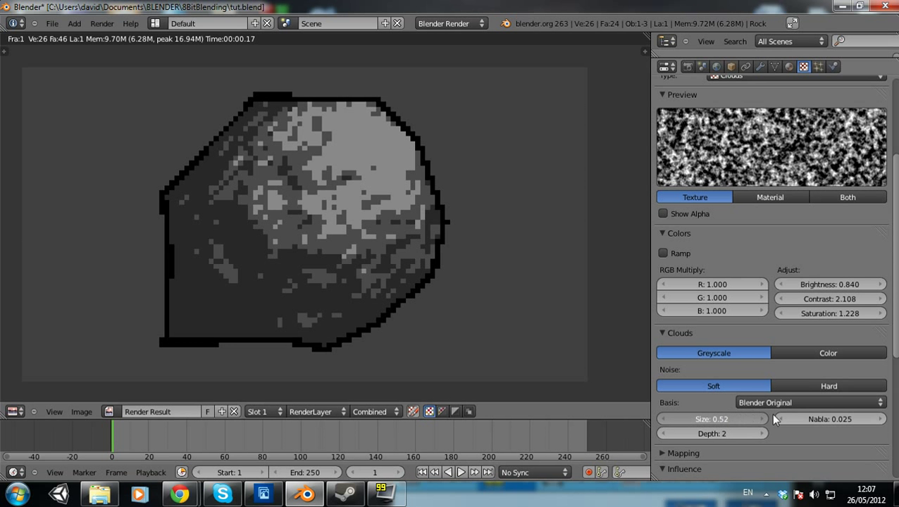
drag(732, 420, 747, 420)
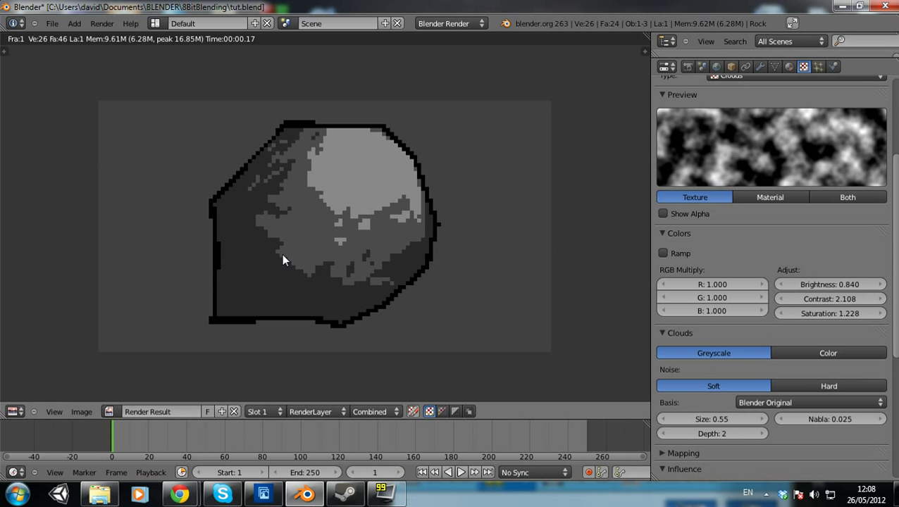
mouse_move(293, 272)
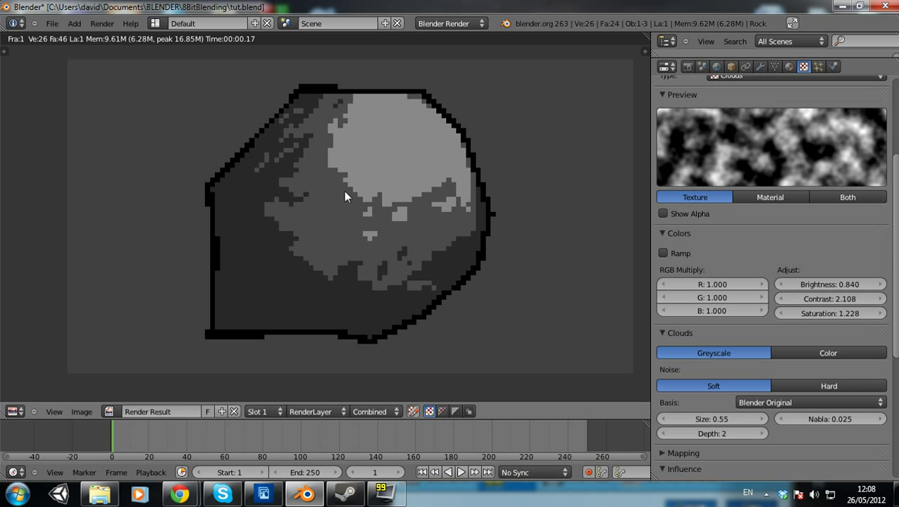
mouse_move(451, 217)
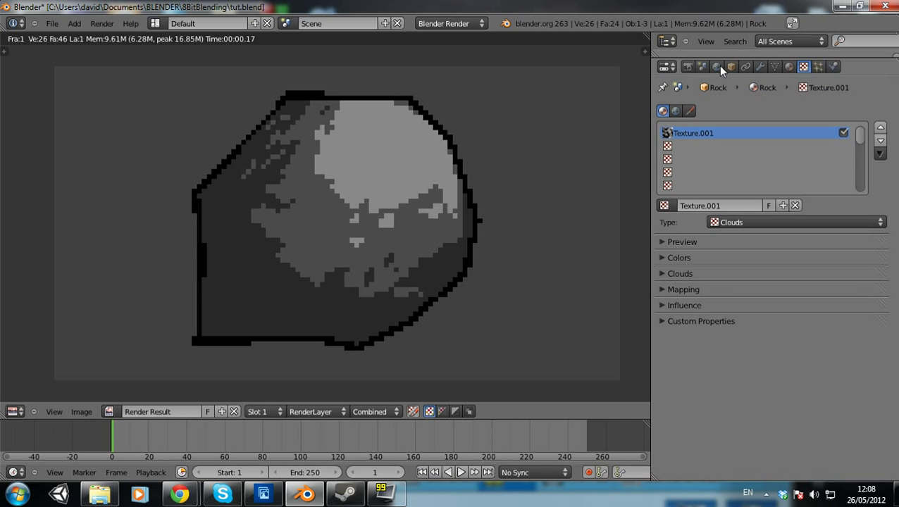
Show the render Output settings with PNG as the file format
click(688, 67)
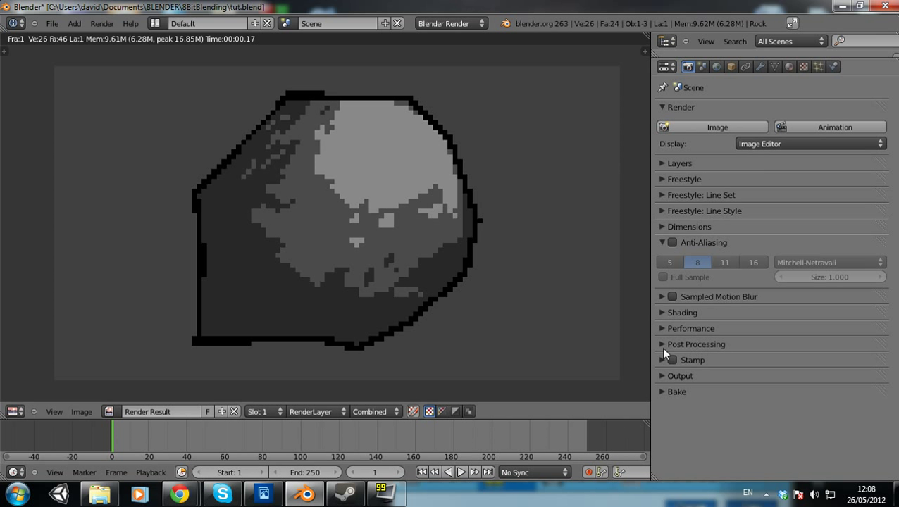
mouse_move(666, 381)
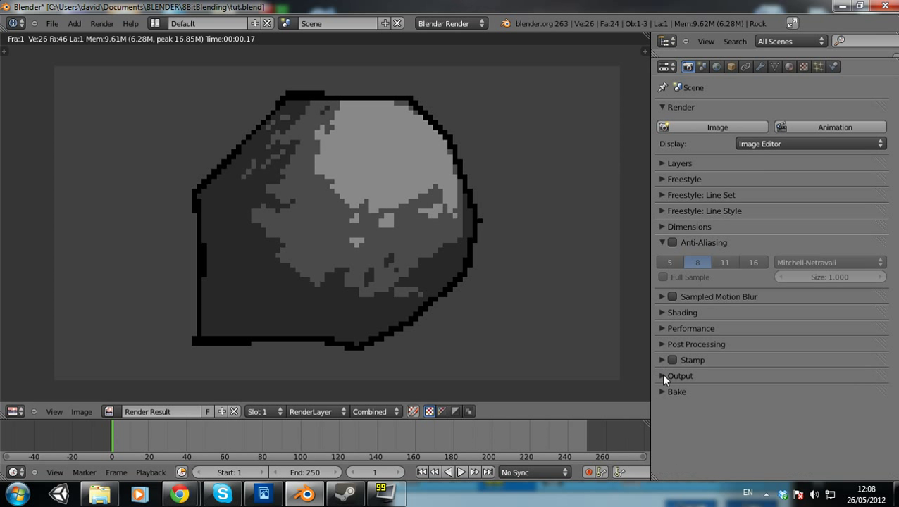
click(679, 375)
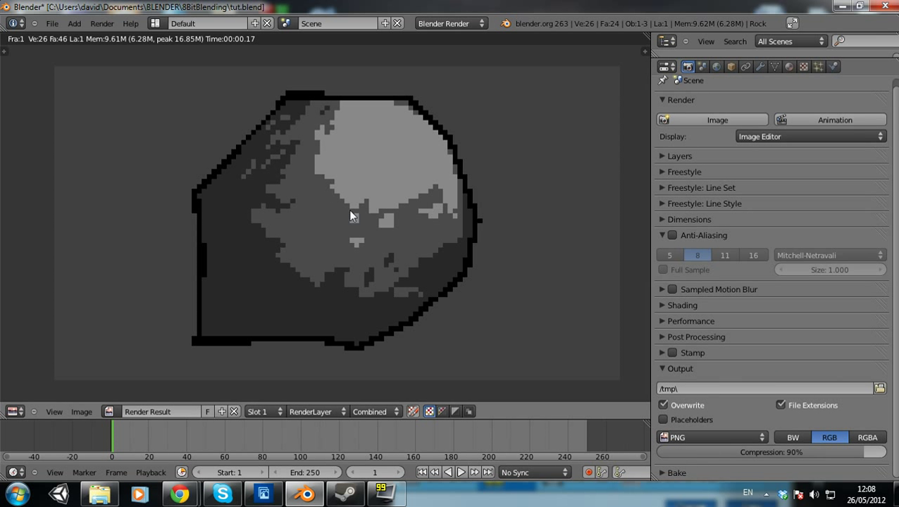
mouse_move(327, 213)
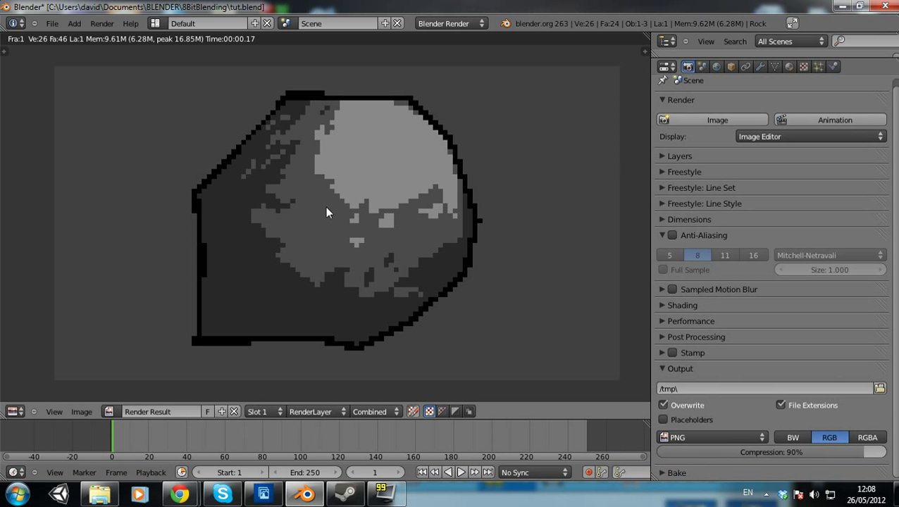